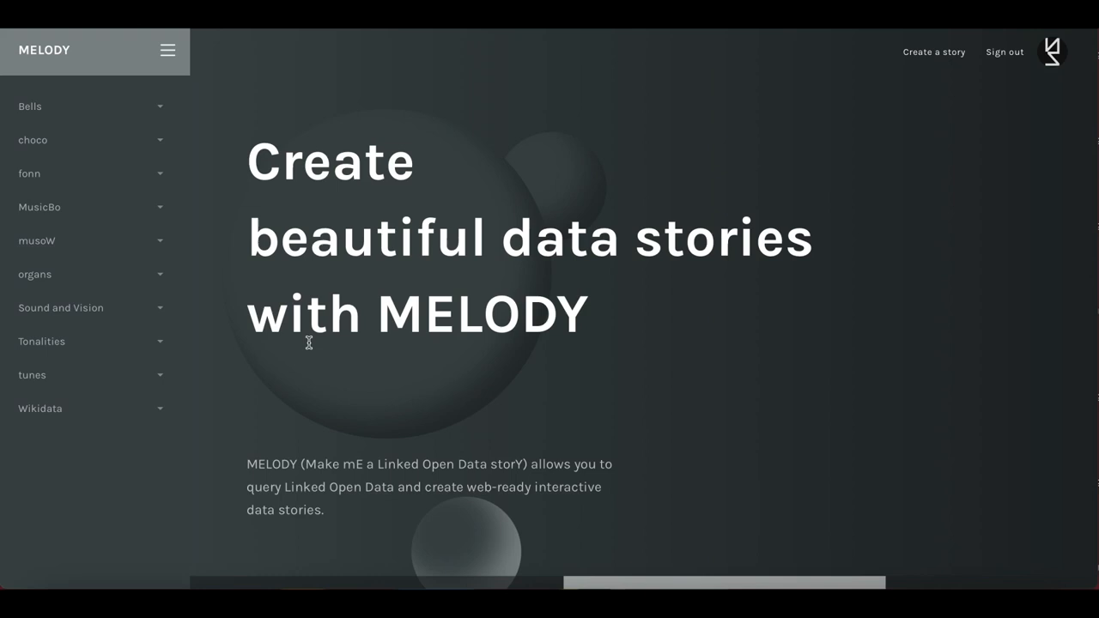
{"action": "mouse_move", "coordinate": [679, 185]}
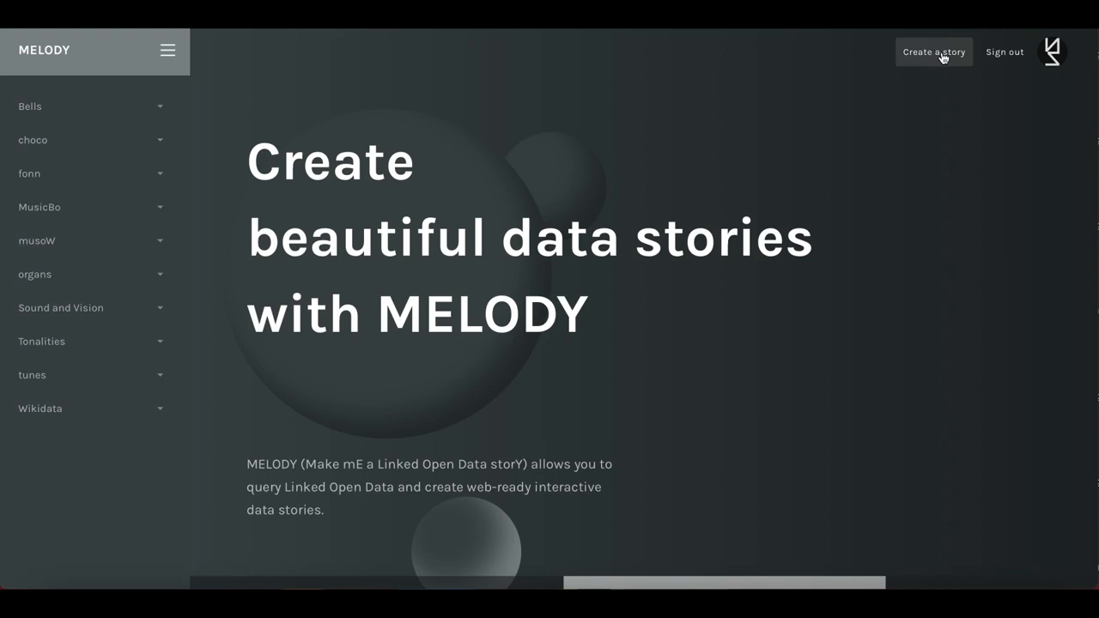
{"action": "mouse_move", "coordinate": [1003, 51]}
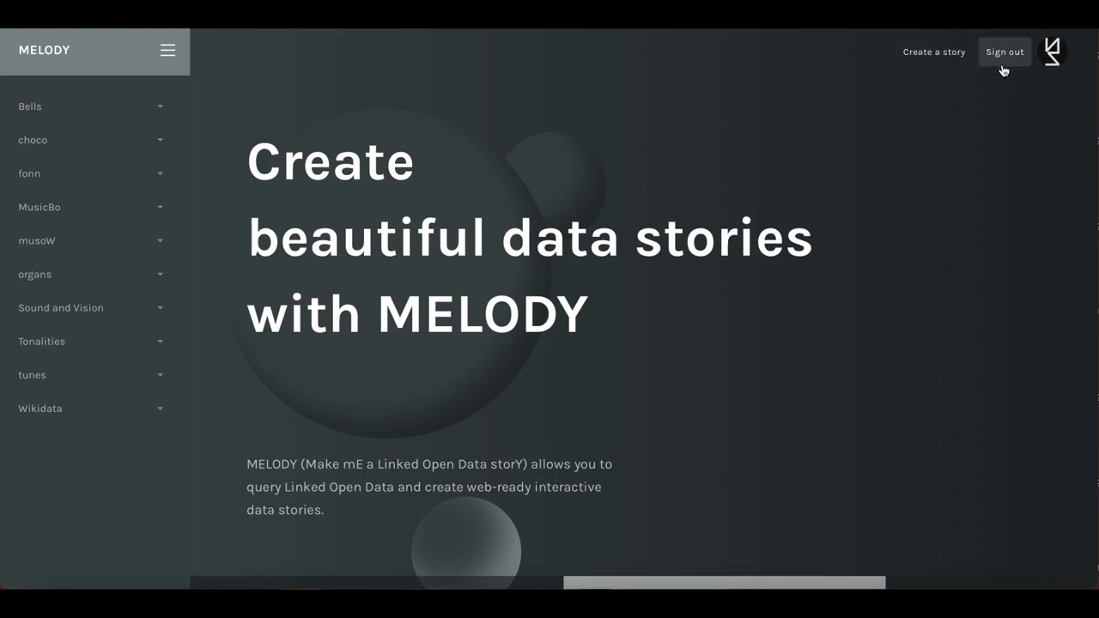
{"action": "mouse_move", "coordinate": [758, 161]}
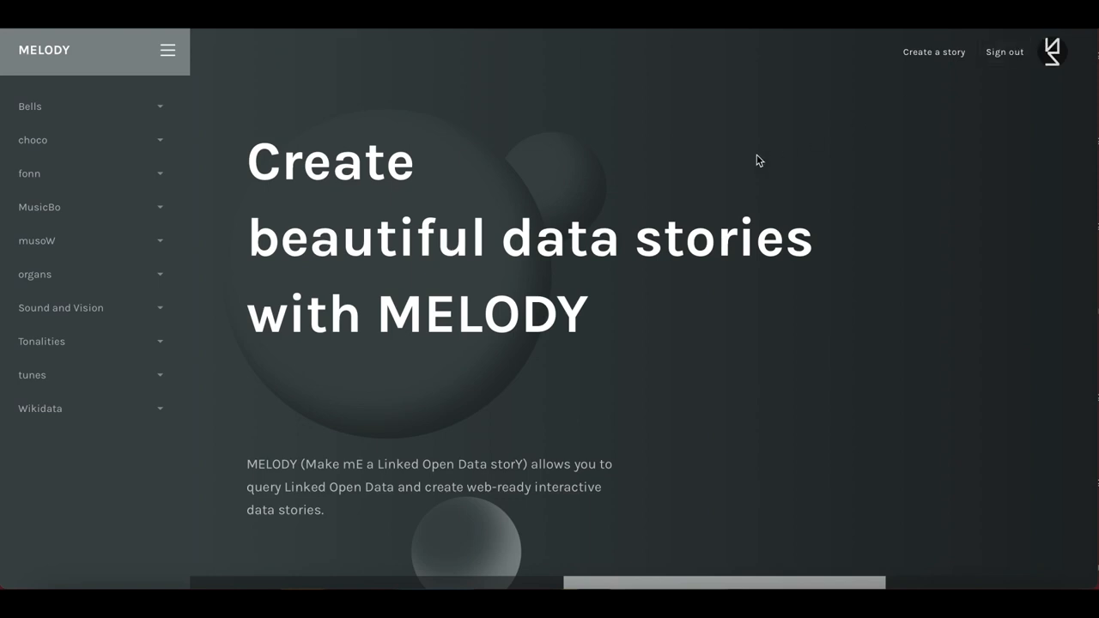
{"action": "mouse_move", "coordinate": [516, 184]}
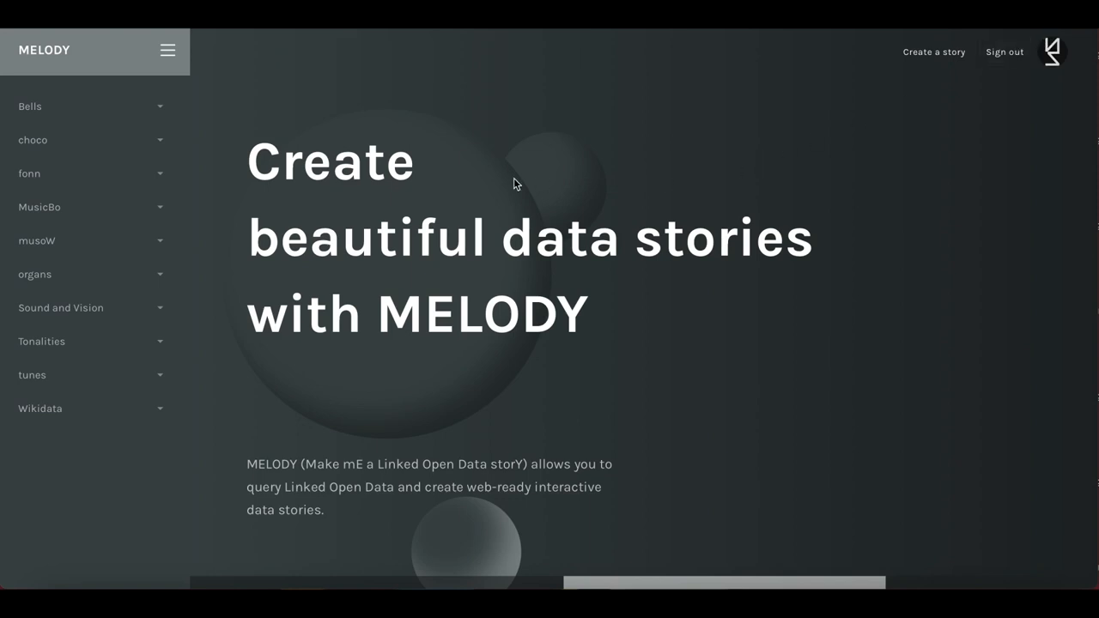
{"action": "mouse_move", "coordinate": [287, 185]}
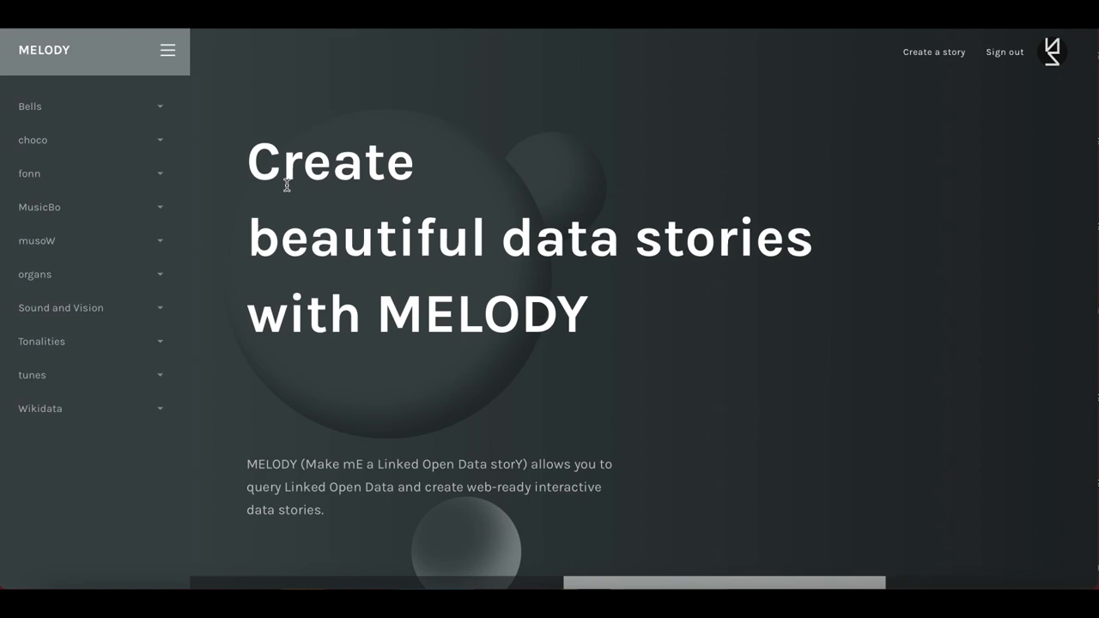
{"action": "mouse_move", "coordinate": [217, 131]}
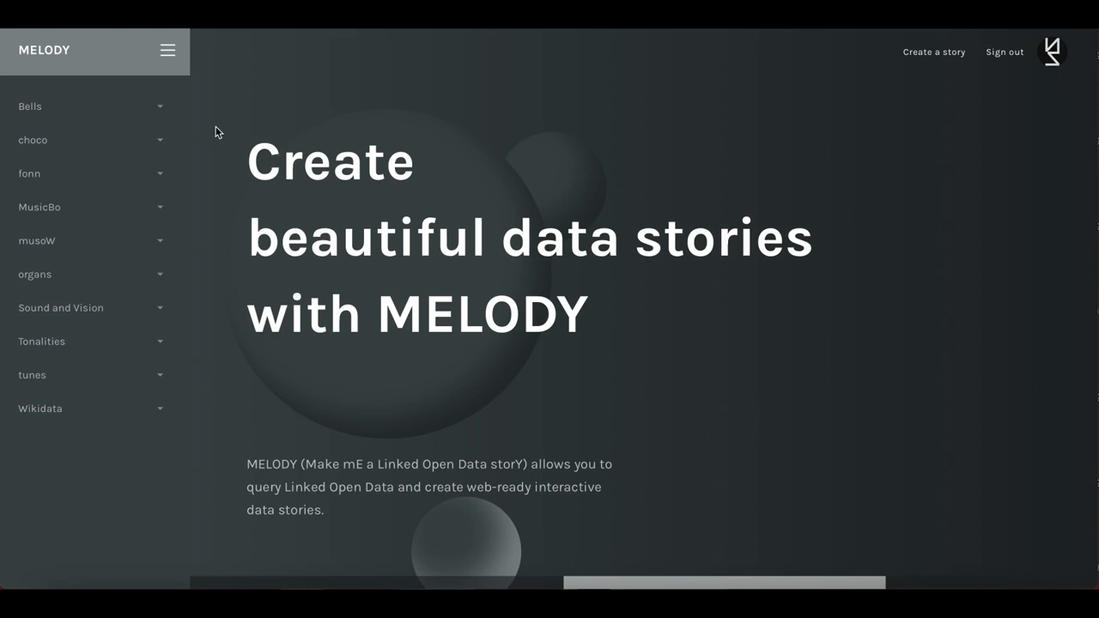
{"action": "mouse_move", "coordinate": [45, 84]}
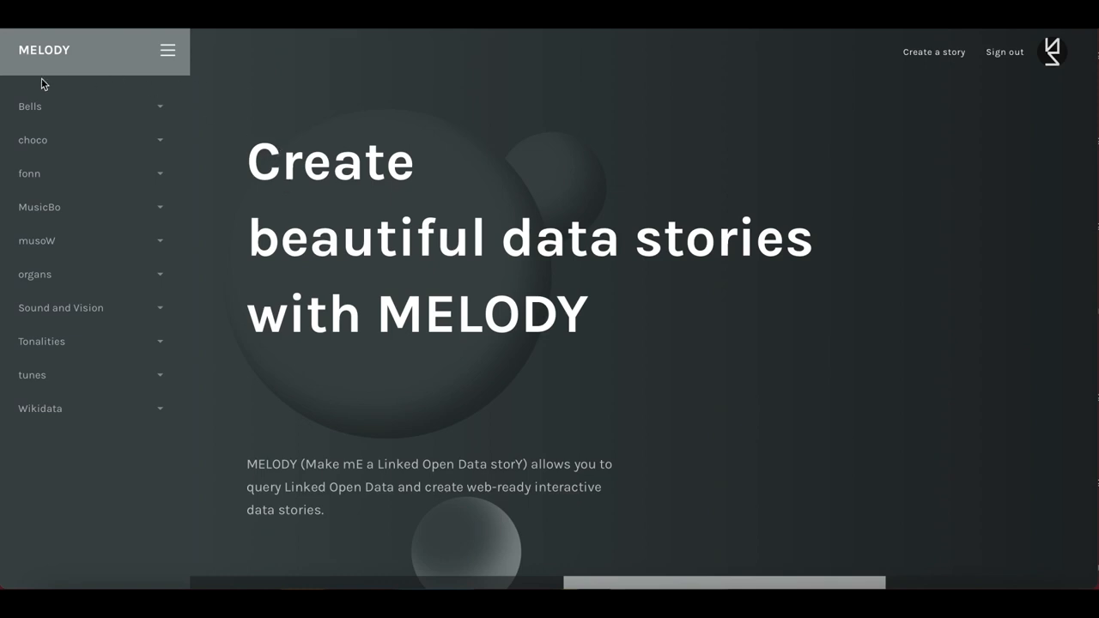
{"action": "mouse_move", "coordinate": [13, 279]}
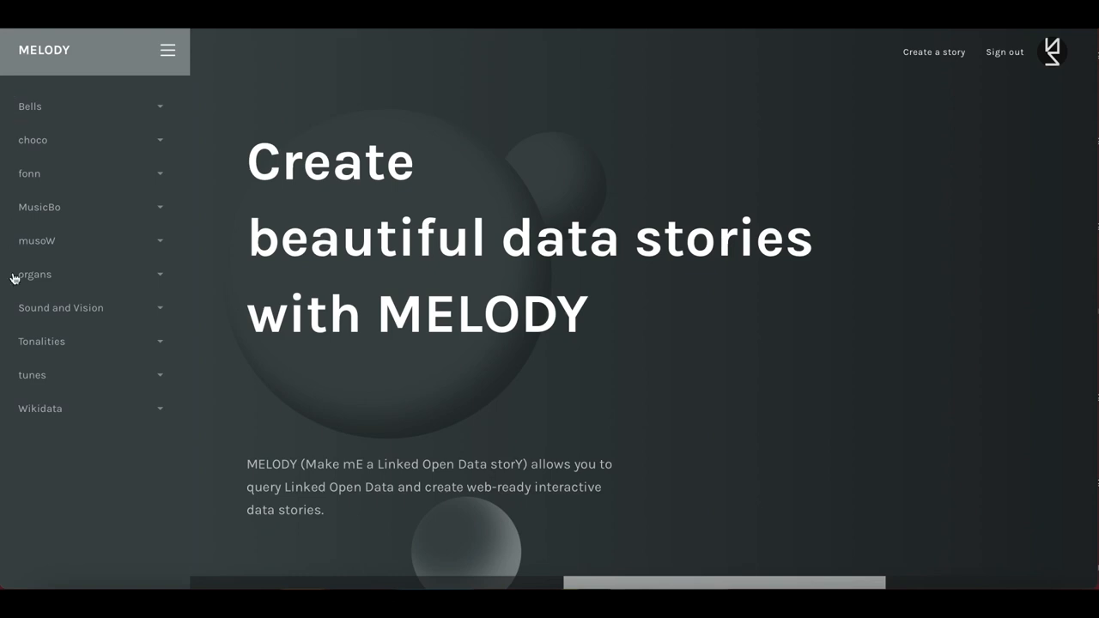
{"action": "mouse_move", "coordinate": [61, 81]}
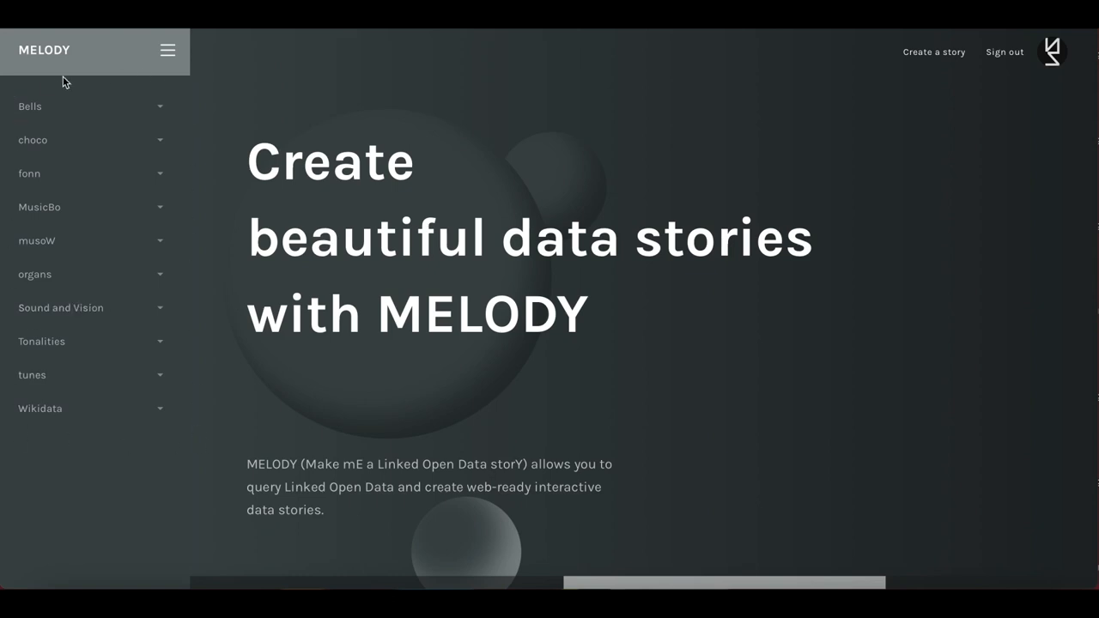
{"action": "mouse_move", "coordinate": [1049, 64]}
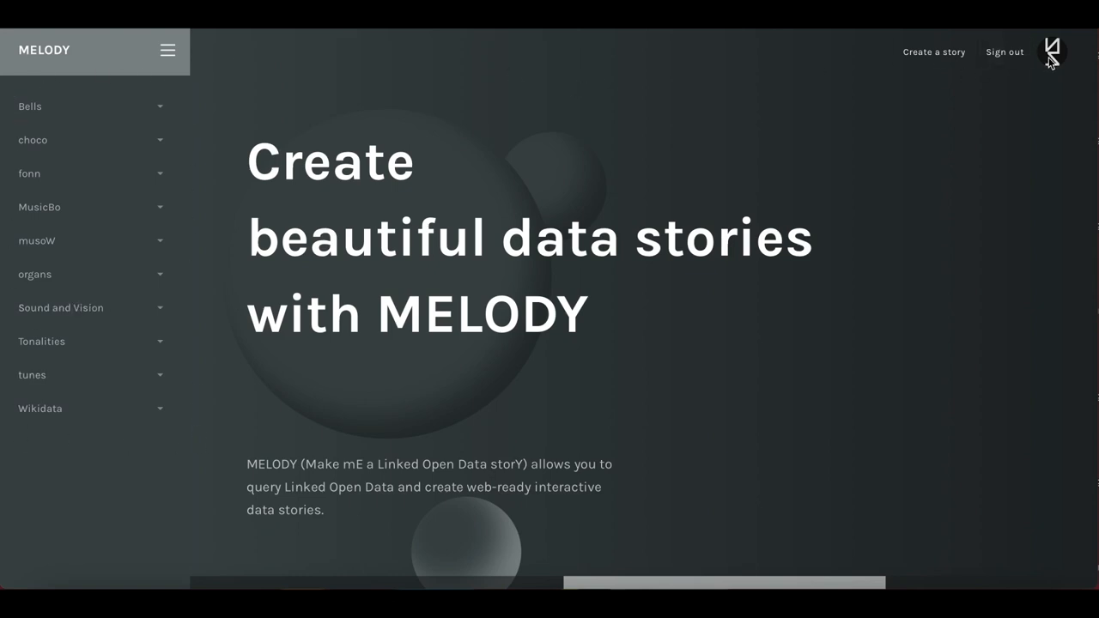
{"action": "mouse_move", "coordinate": [784, 189]}
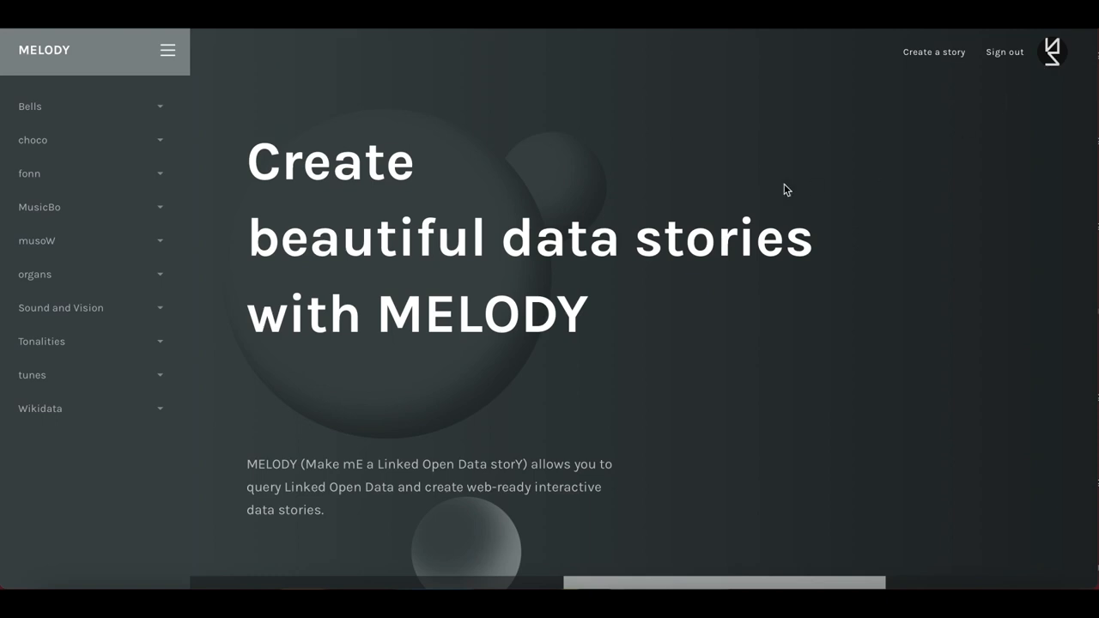
{"action": "mouse_move", "coordinate": [588, 216]}
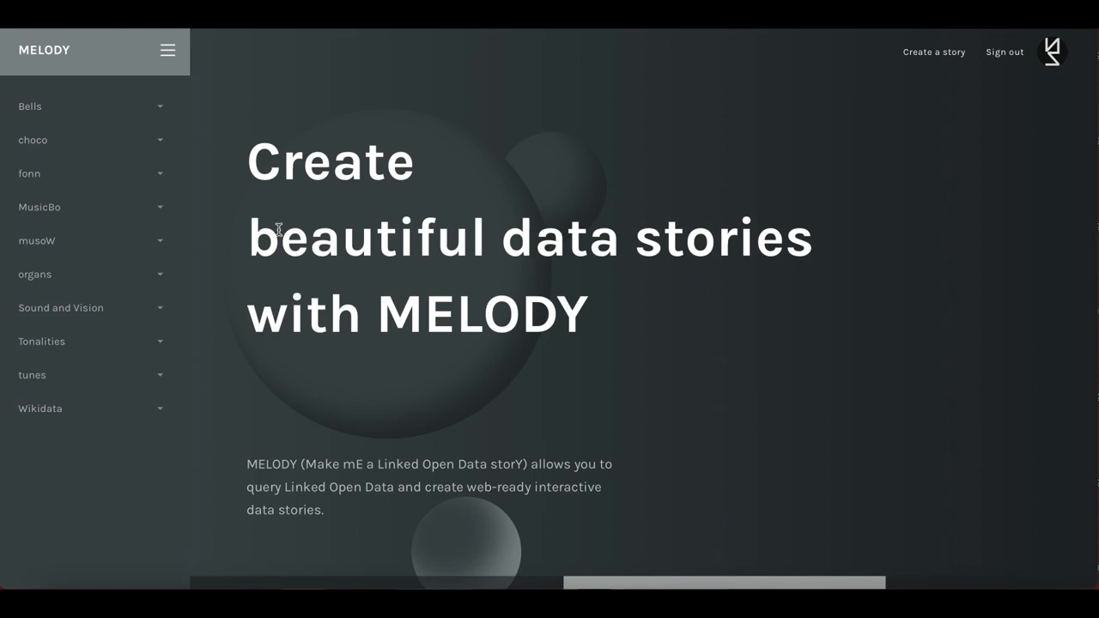
{"action": "mouse_move", "coordinate": [249, 391]}
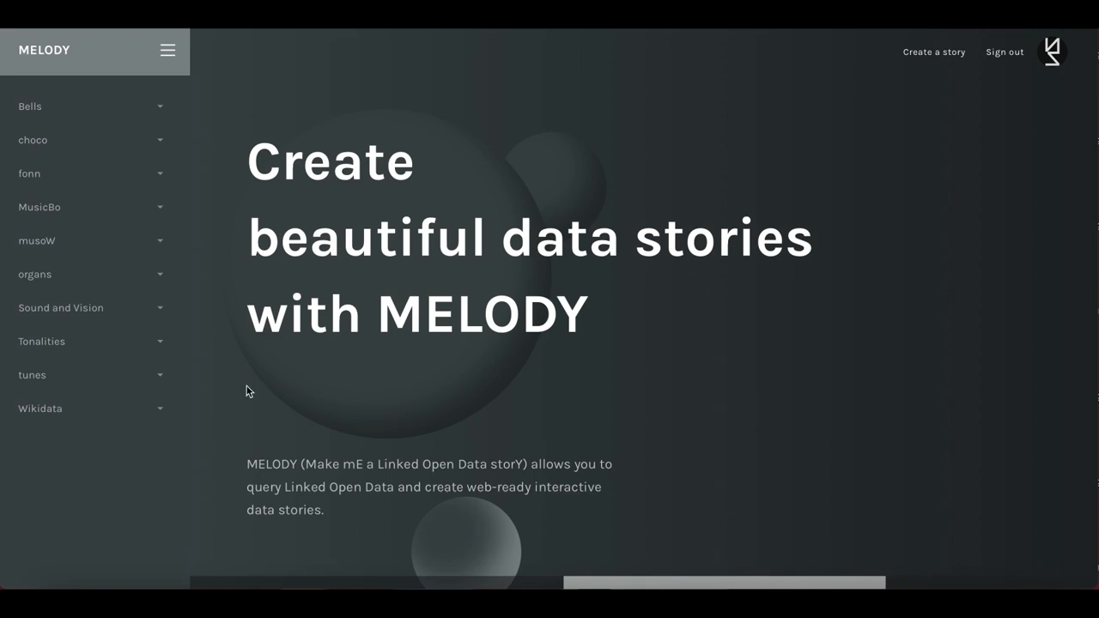
{"action": "mouse_move", "coordinate": [160, 205]}
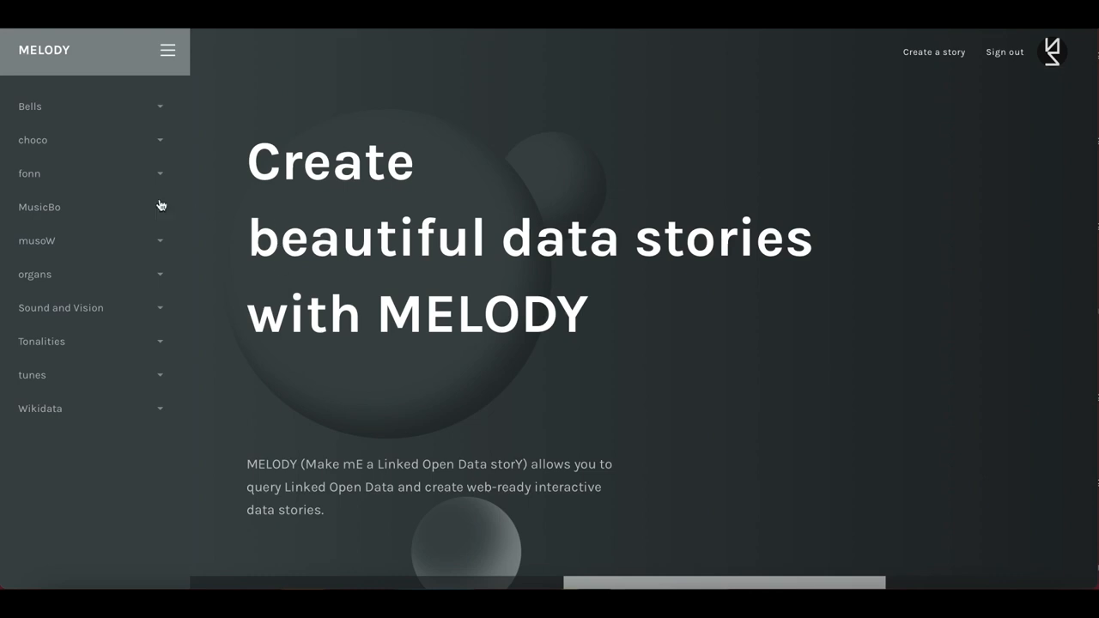
{"action": "mouse_move", "coordinate": [103, 207]}
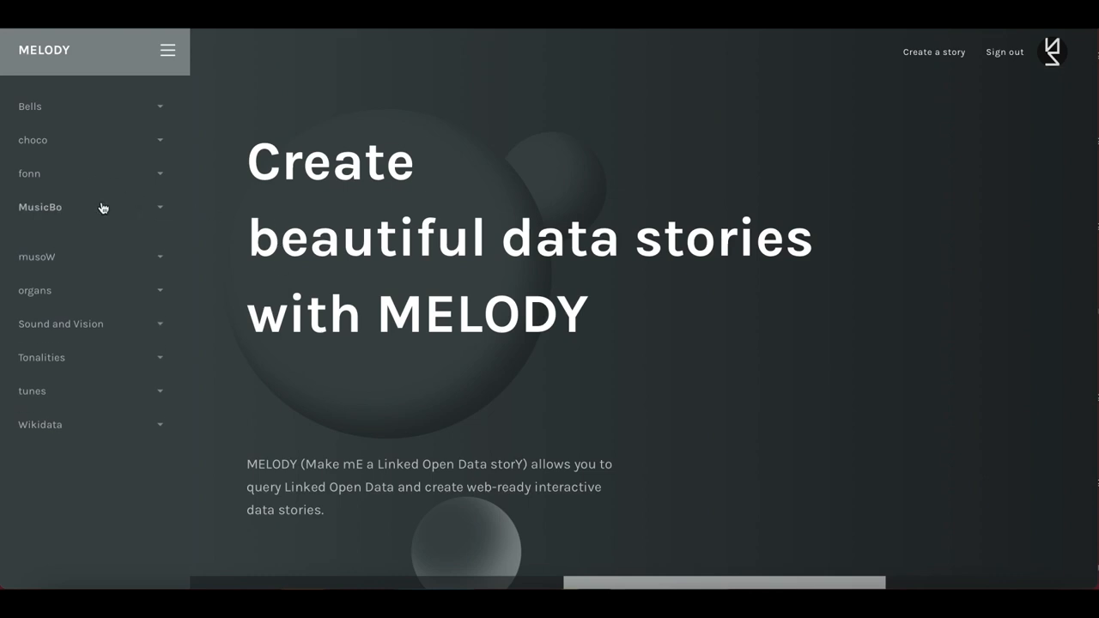
- Open the Music in Bologna textual corpus story and review its entity-type and situation charts
{"action": "left_click", "coordinate": [40, 207]}
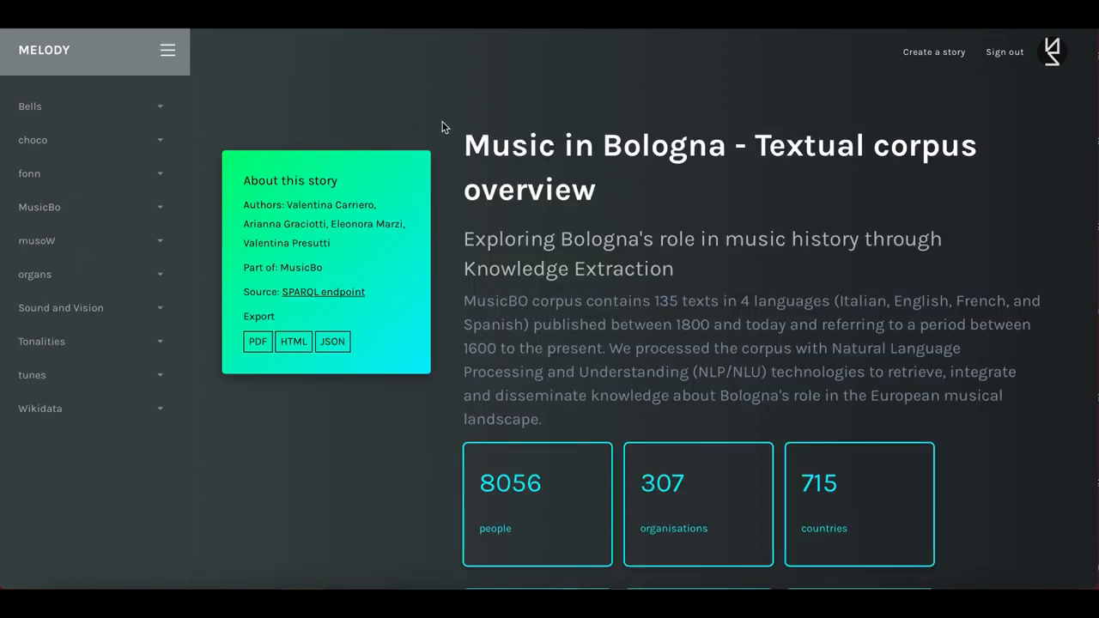
{"action": "mouse_move", "coordinate": [447, 159]}
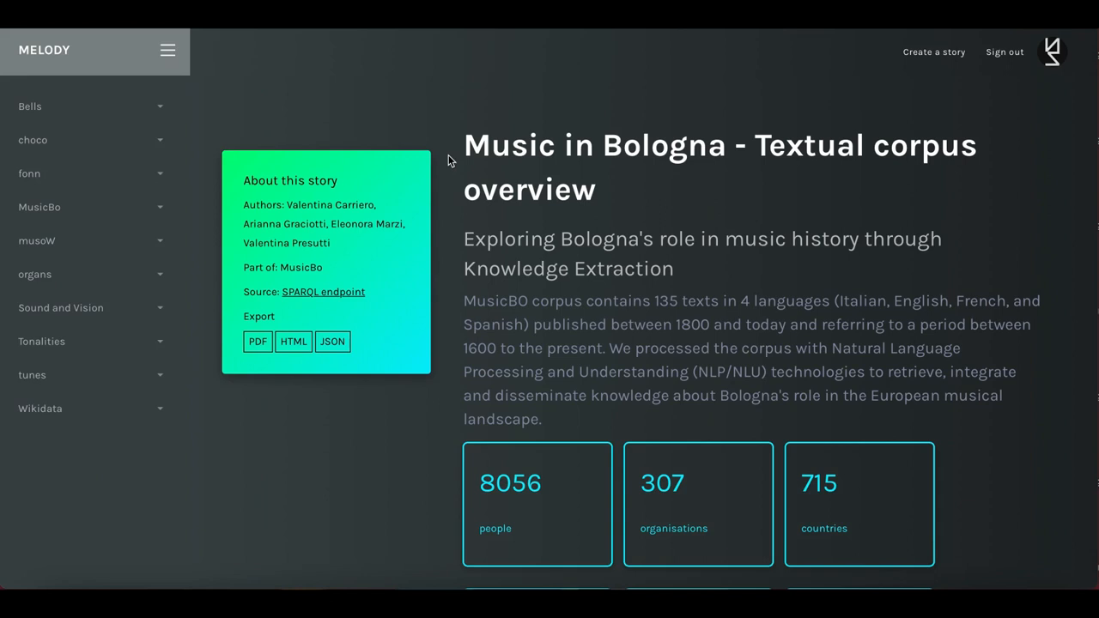
{"action": "mouse_move", "coordinate": [447, 201]}
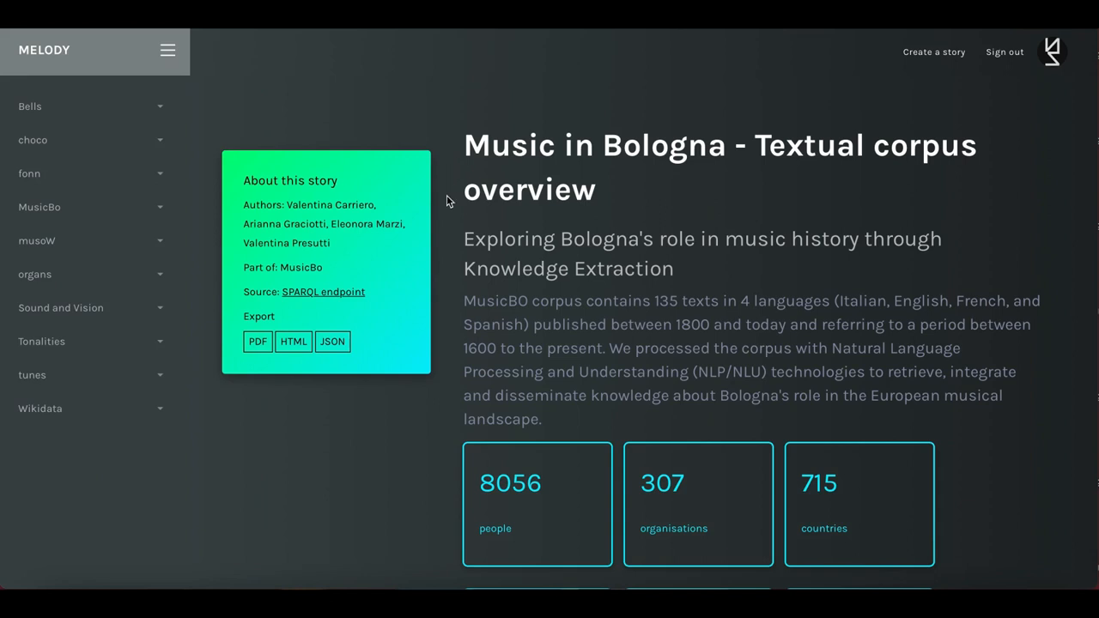
{"action": "scroll", "scroll_direction": "down", "scroll_amount": 3}
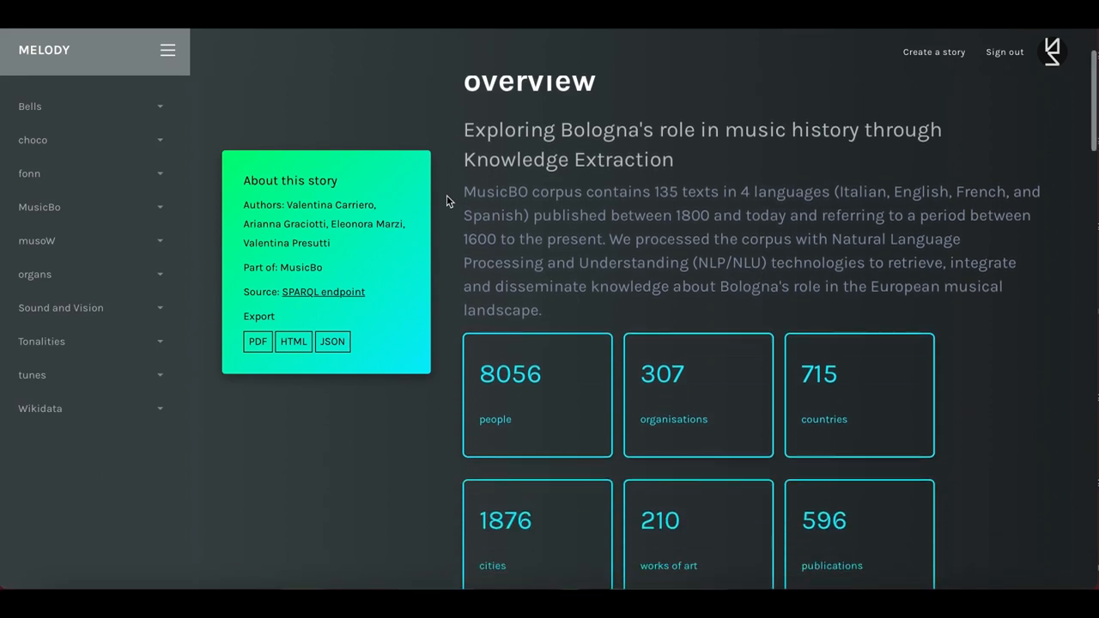
{"action": "scroll", "scroll_direction": "down", "scroll_amount": 3}
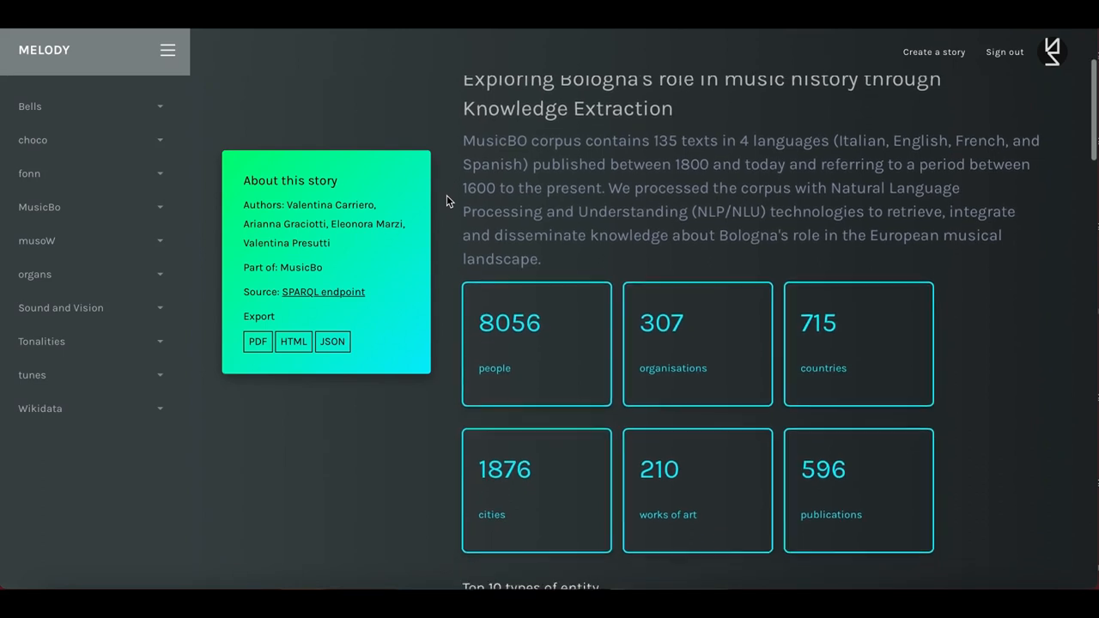
{"action": "scroll", "scroll_direction": "down", "scroll_amount": 3}
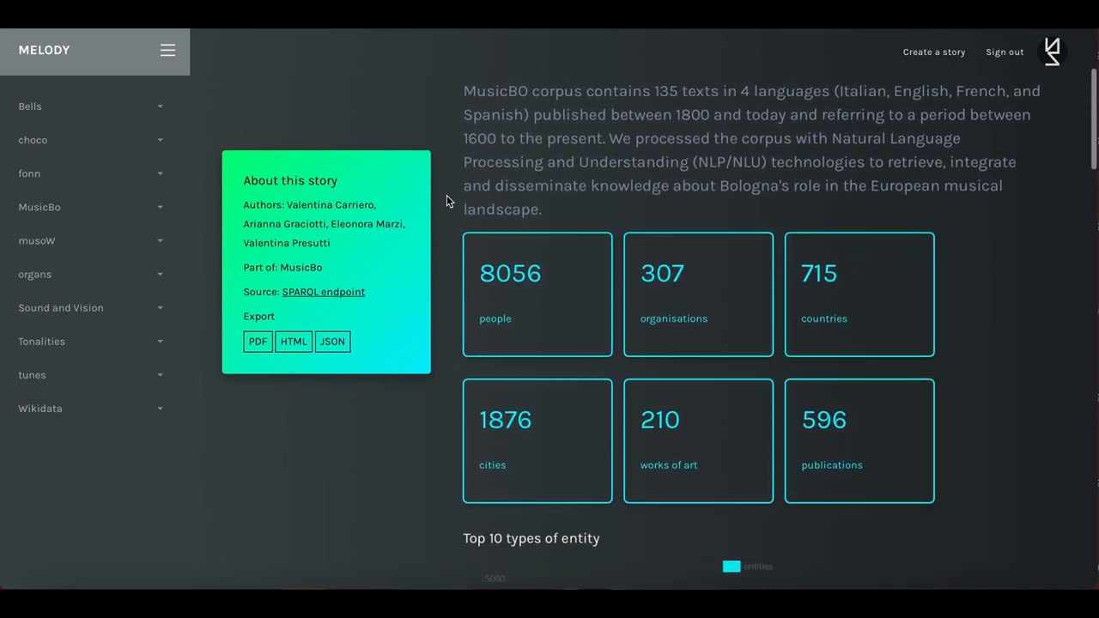
{"action": "scroll", "scroll_direction": "down", "scroll_amount": 3}
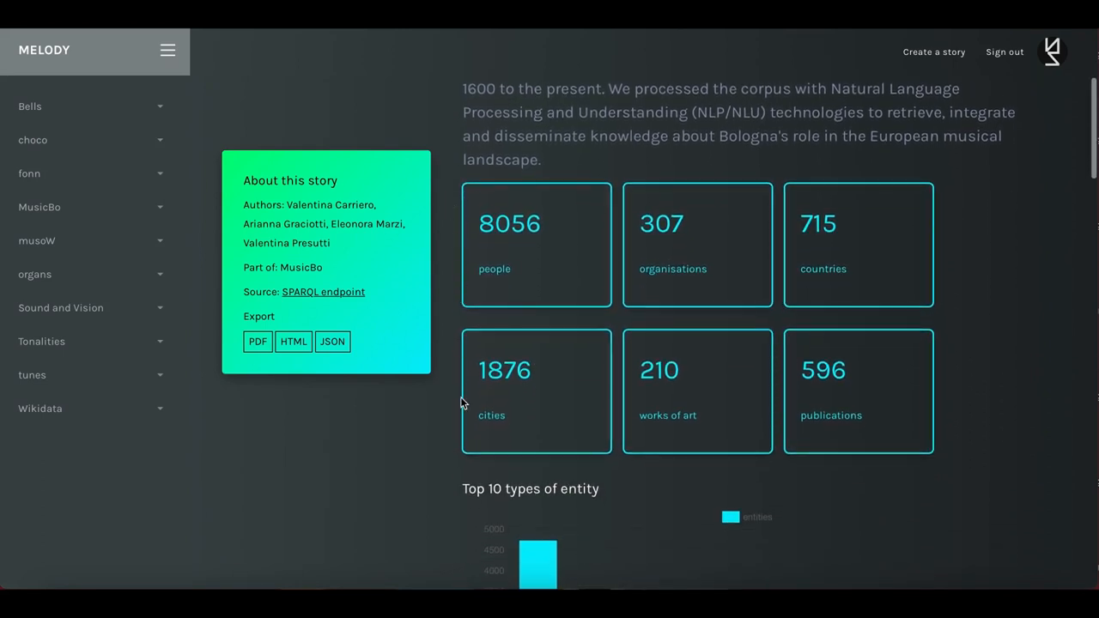
{"action": "scroll", "scroll_direction": "down", "scroll_amount": 3}
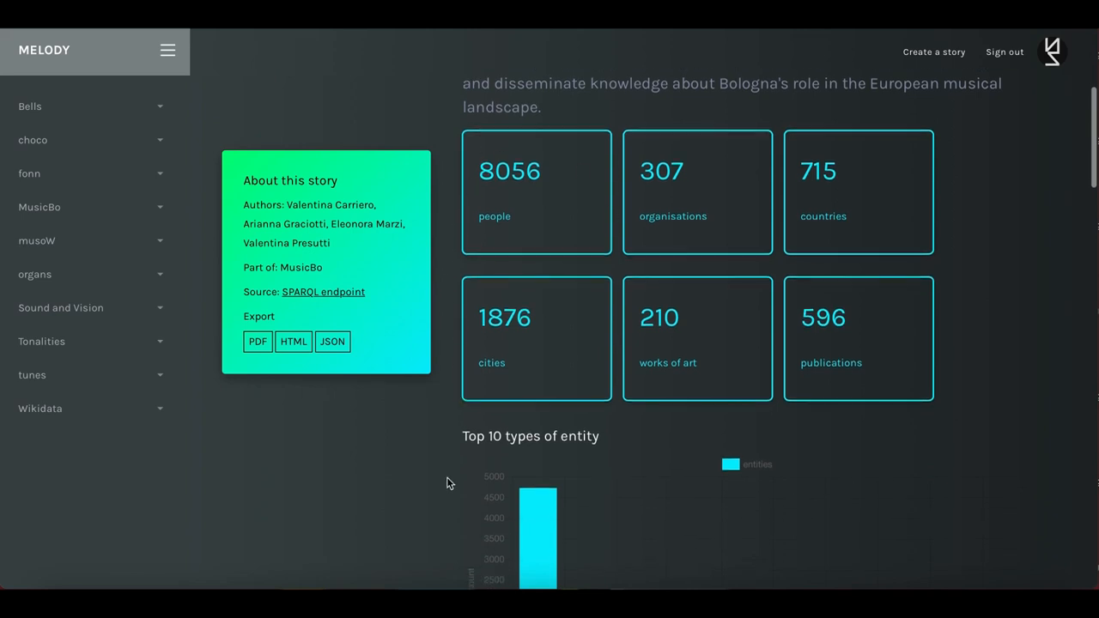
{"action": "scroll", "scroll_direction": "down", "scroll_amount": 3}
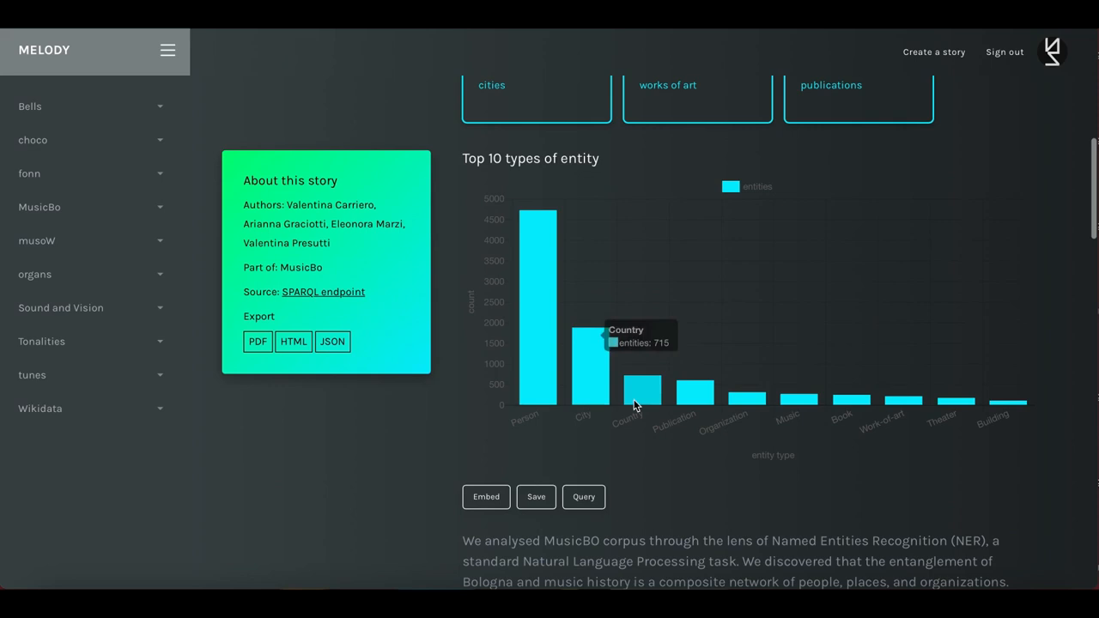
{"action": "scroll", "scroll_direction": "down", "scroll_amount": 3}
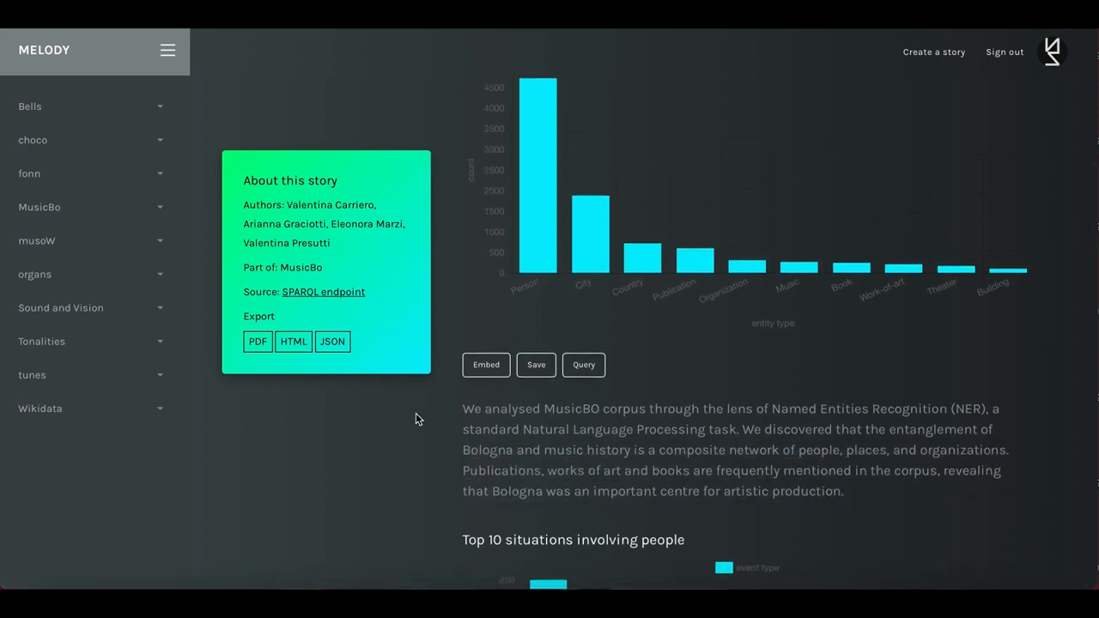
{"action": "scroll", "scroll_direction": "down", "scroll_amount": 3}
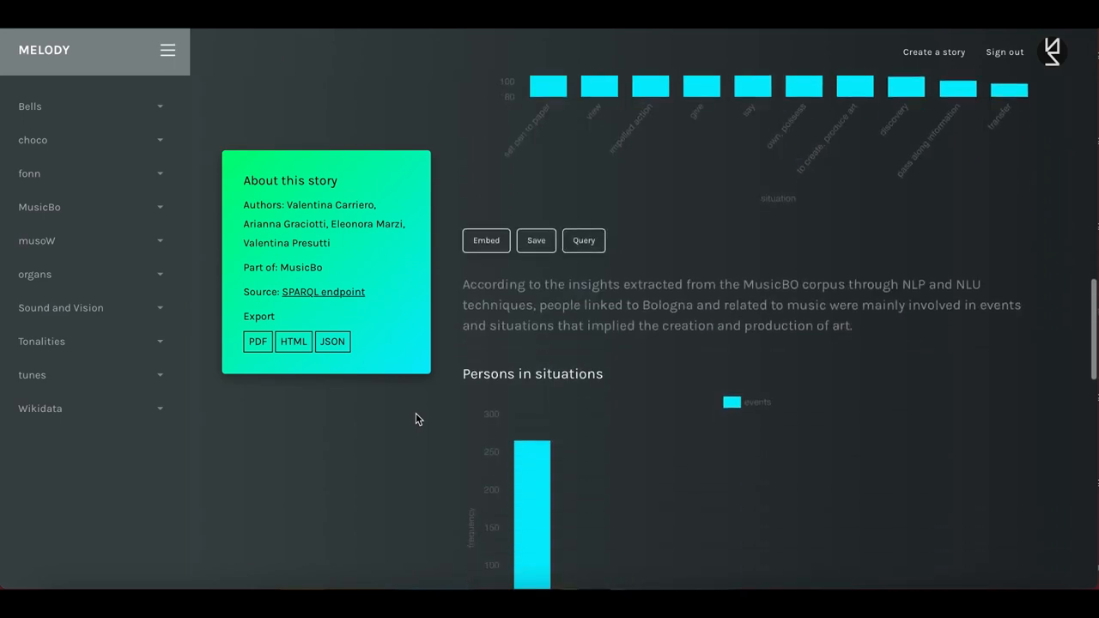
{"action": "scroll", "scroll_direction": "down", "scroll_amount": 3}
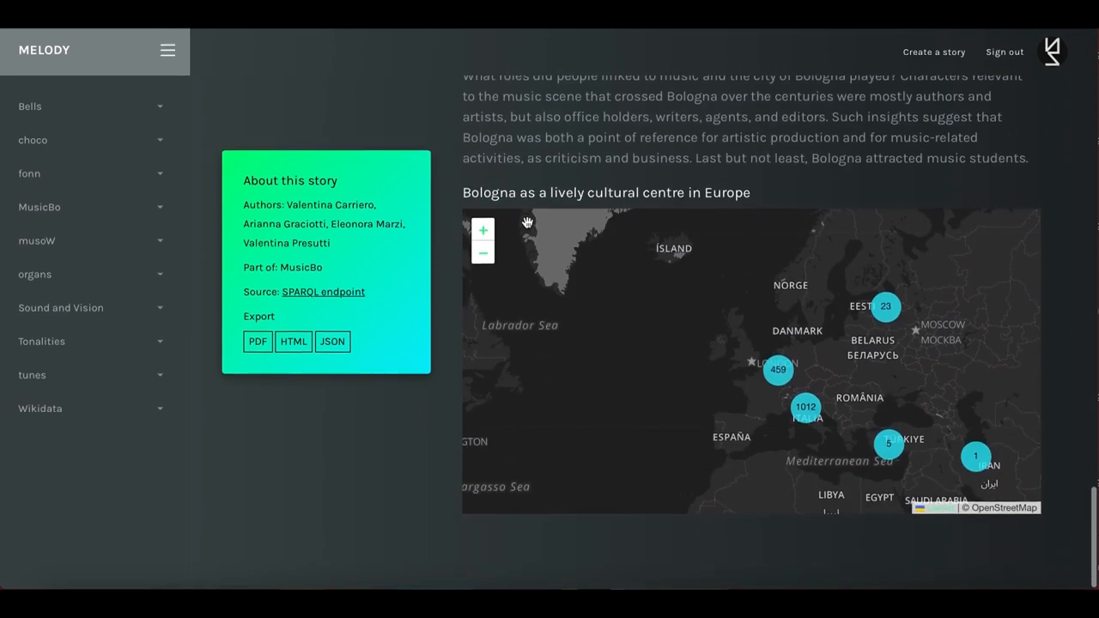
{"action": "left_click", "coordinate": [975, 456]}
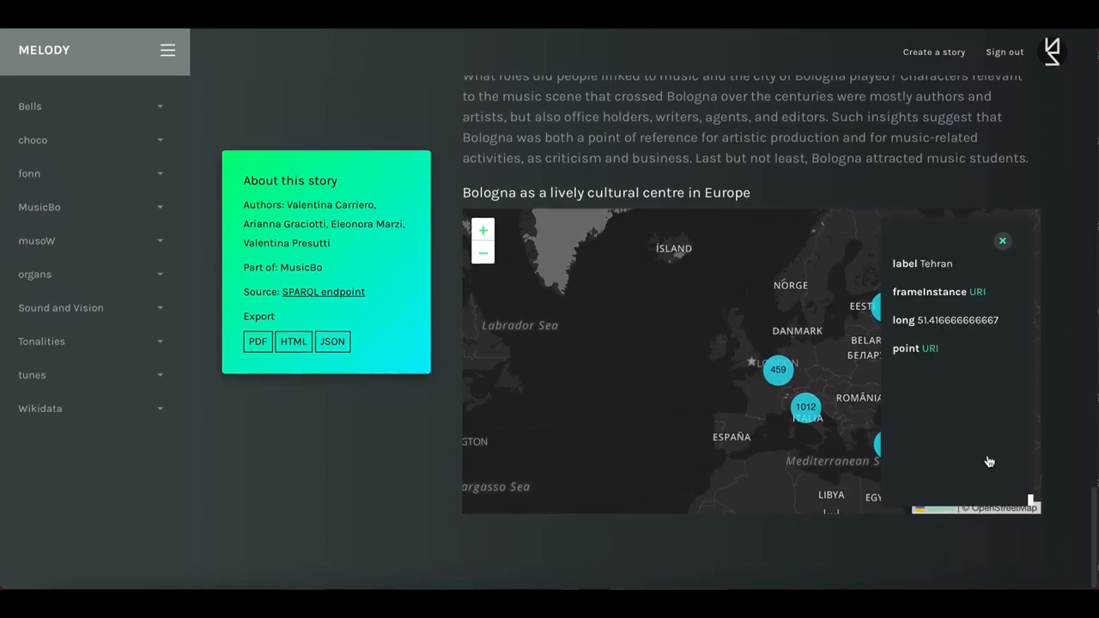
{"action": "left_click", "coordinate": [1001, 241]}
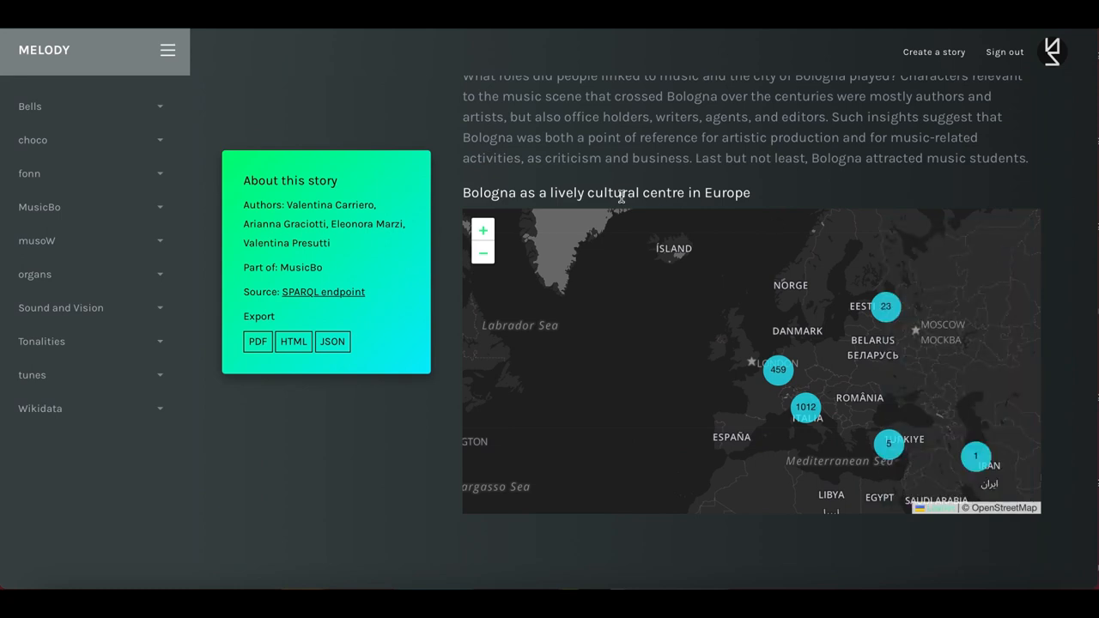
{"action": "mouse_move", "coordinate": [619, 313]}
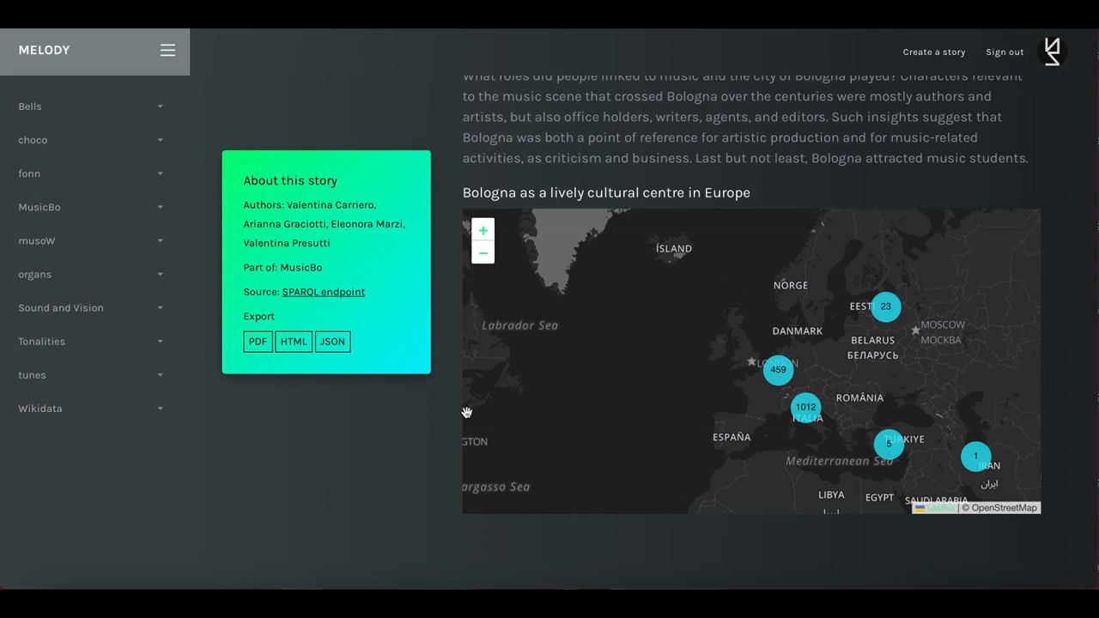
{"action": "mouse_move", "coordinate": [548, 524]}
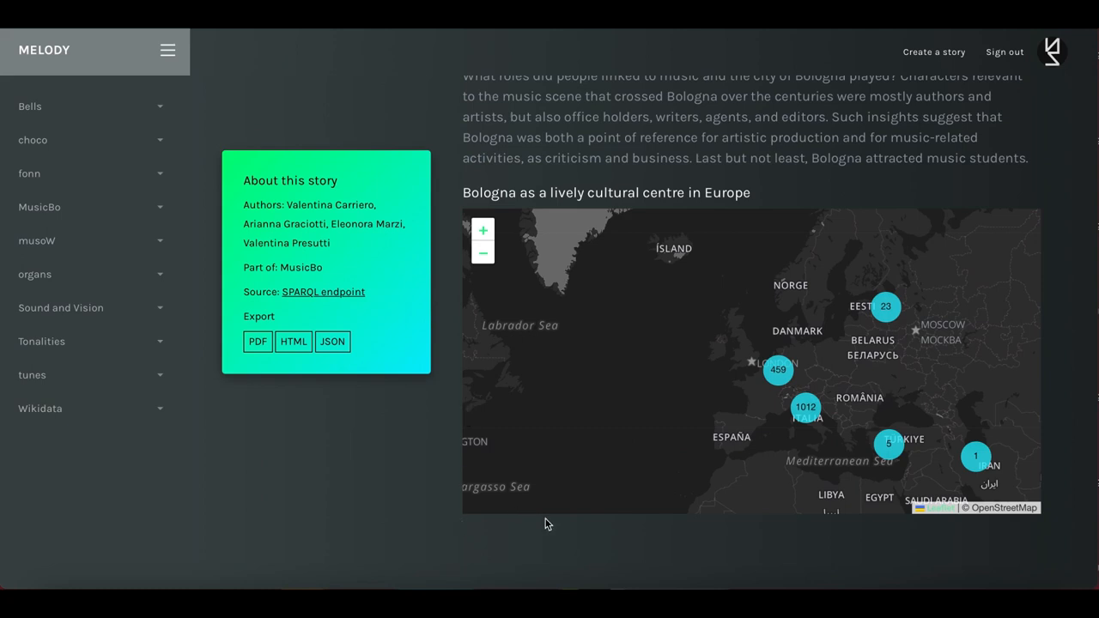
{"action": "mouse_move", "coordinate": [623, 522]}
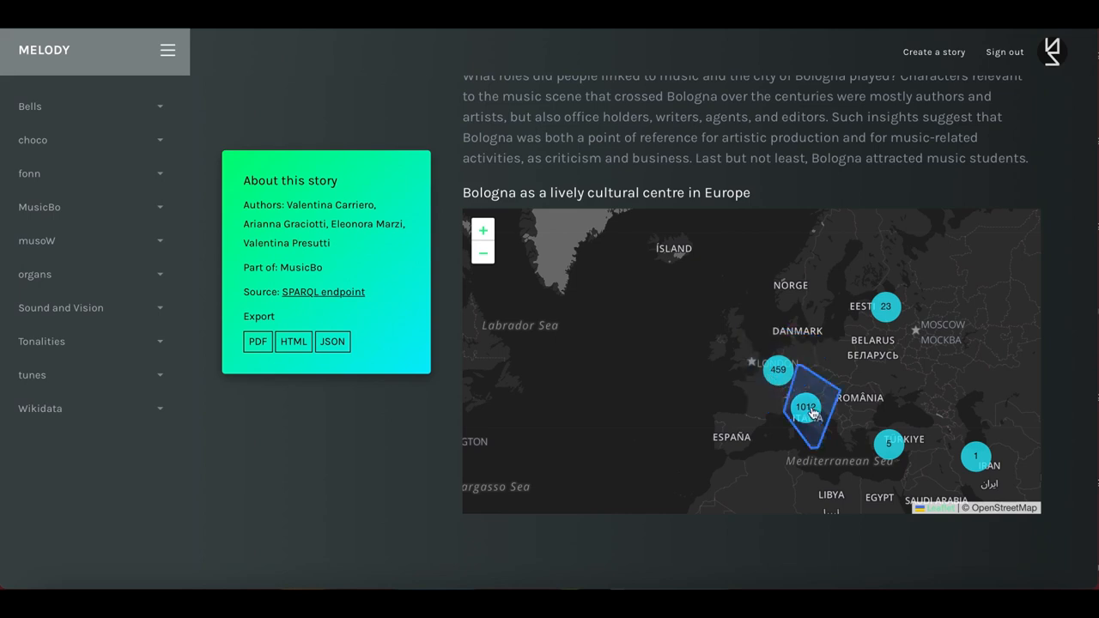
{"action": "mouse_move", "coordinate": [223, 395]}
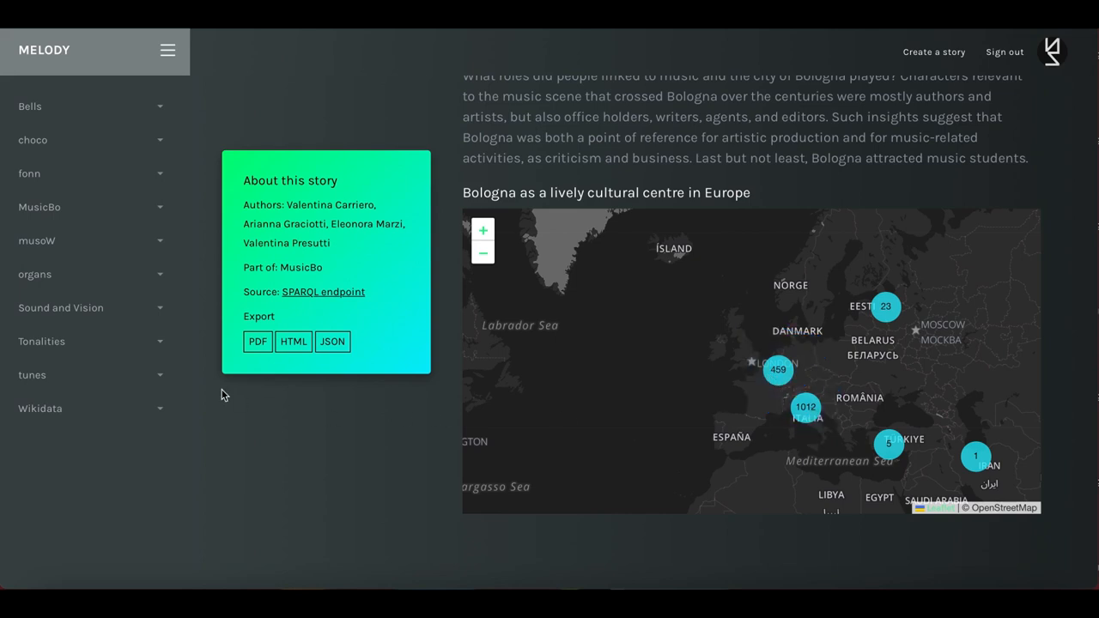
{"action": "mouse_move", "coordinate": [162, 211]}
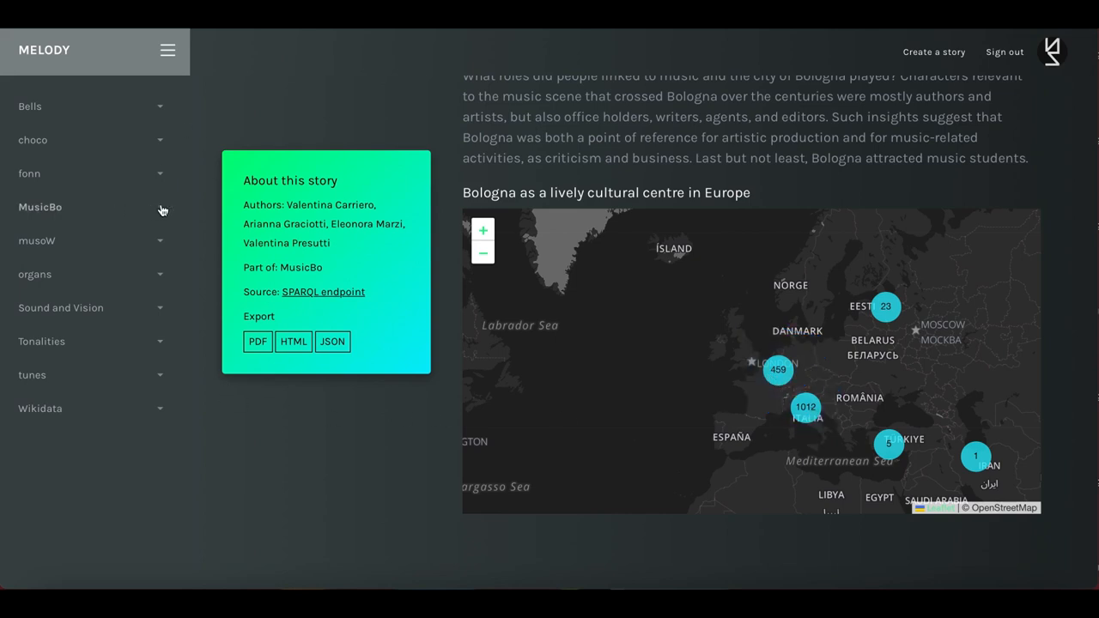
{"action": "left_click", "coordinate": [160, 207]}
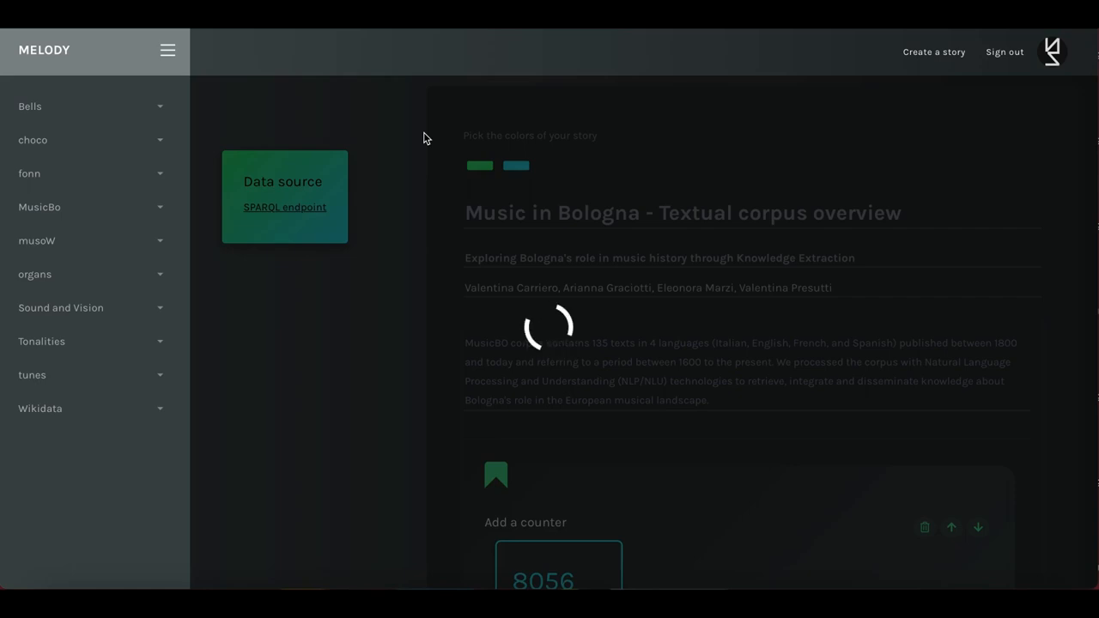
{"action": "mouse_move", "coordinate": [412, 178]}
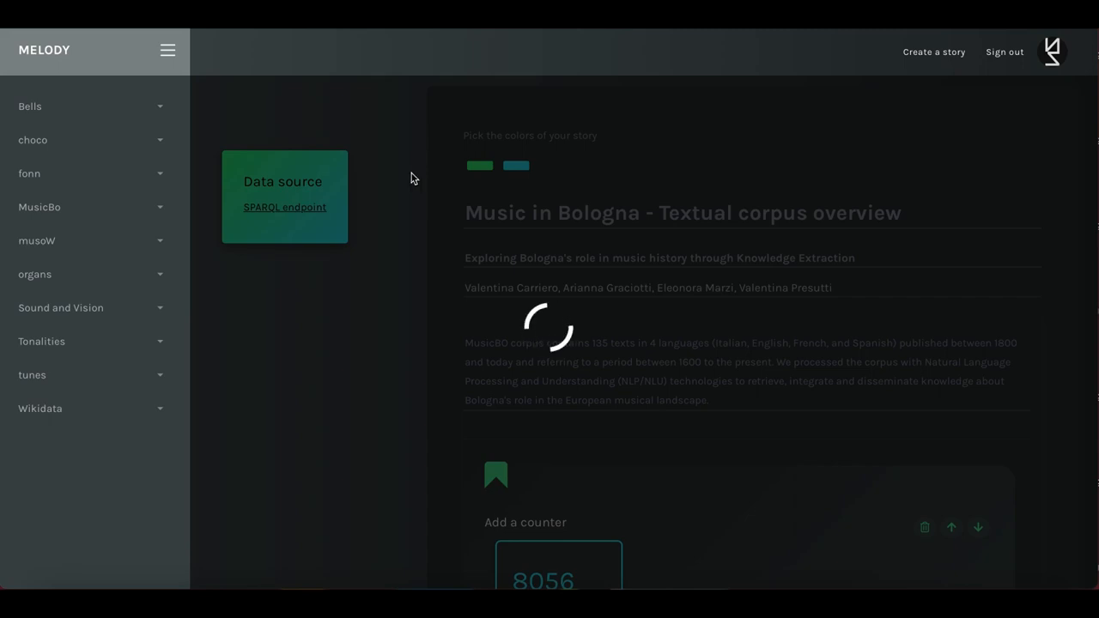
- Scroll the loaded story to the 8056 people counter and select its Label field
{"action": "scroll", "scroll_direction": "down", "scroll_amount": 3}
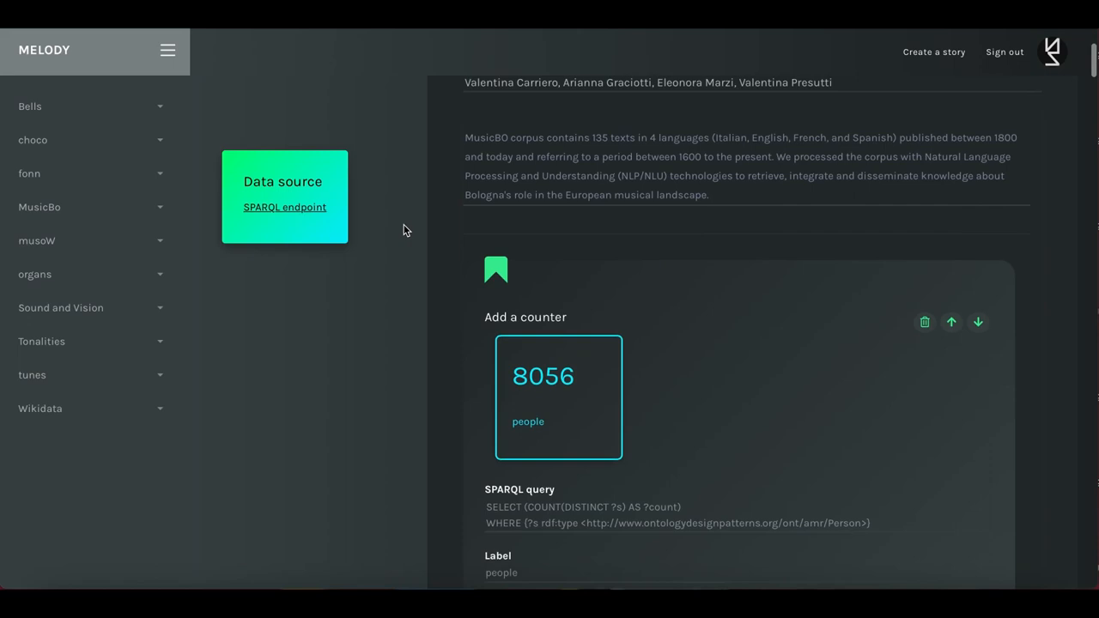
{"action": "scroll", "scroll_direction": "down", "scroll_amount": 3}
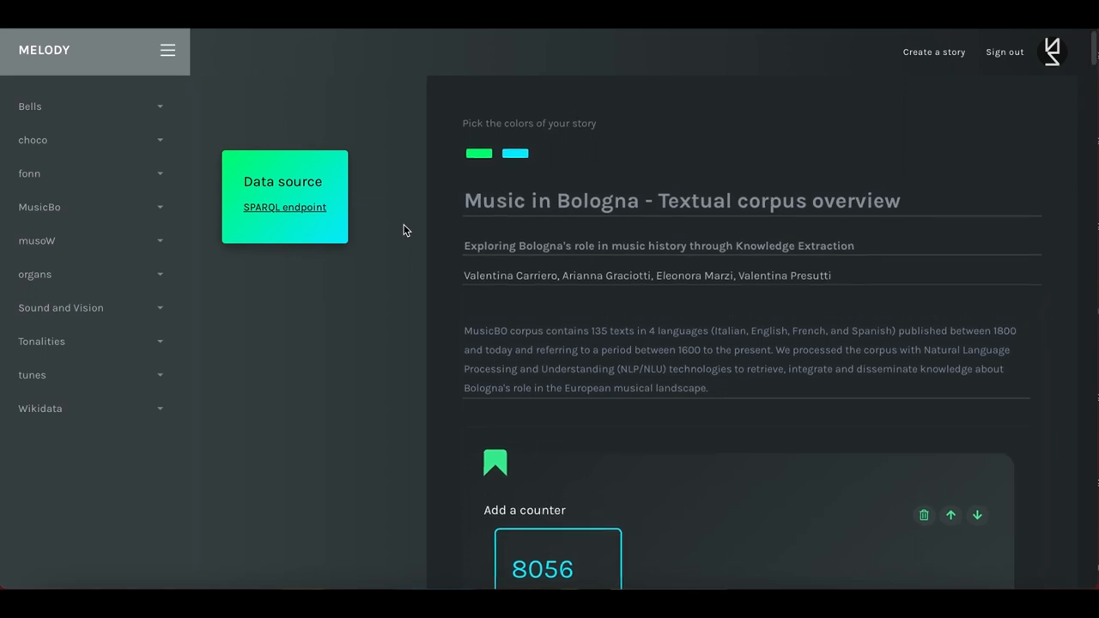
{"action": "mouse_move", "coordinate": [428, 449]}
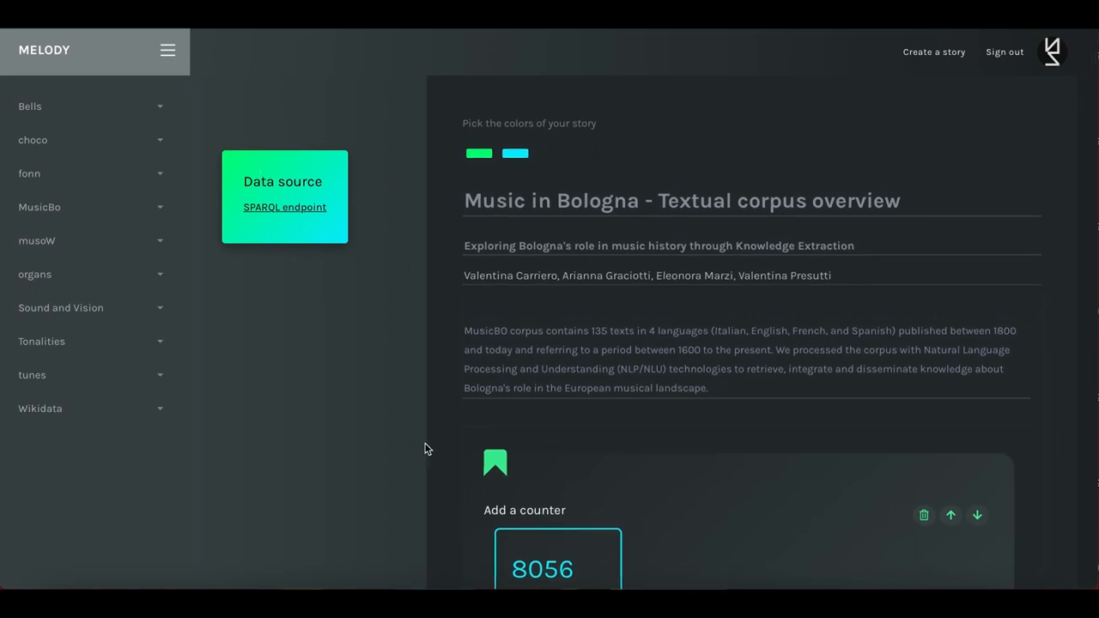
{"action": "scroll", "scroll_direction": "down", "scroll_amount": 3}
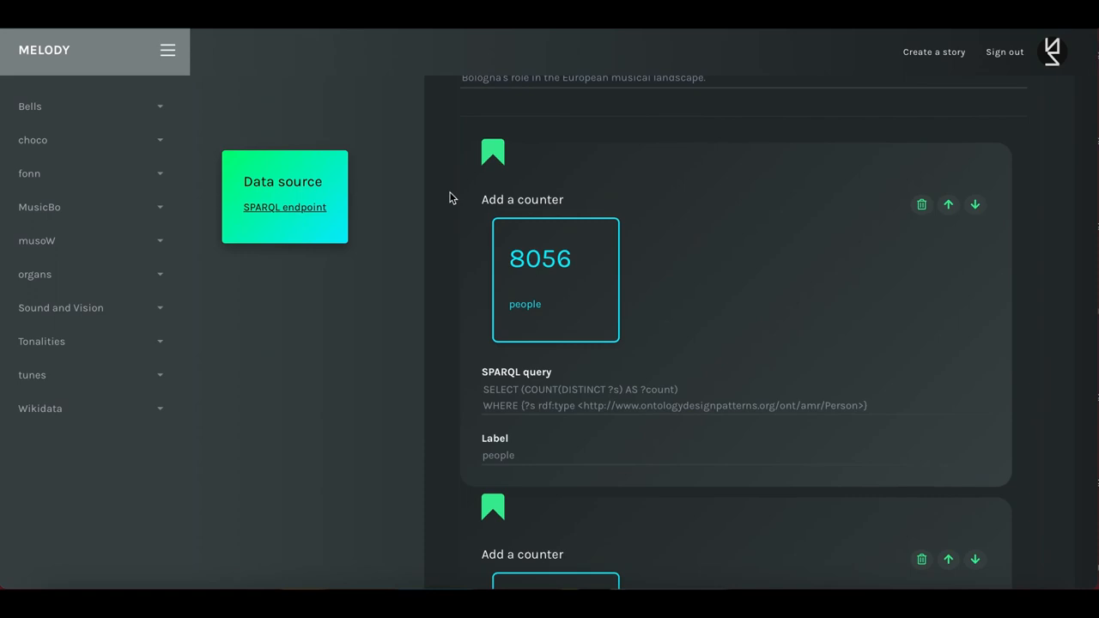
{"action": "mouse_move", "coordinate": [461, 309]}
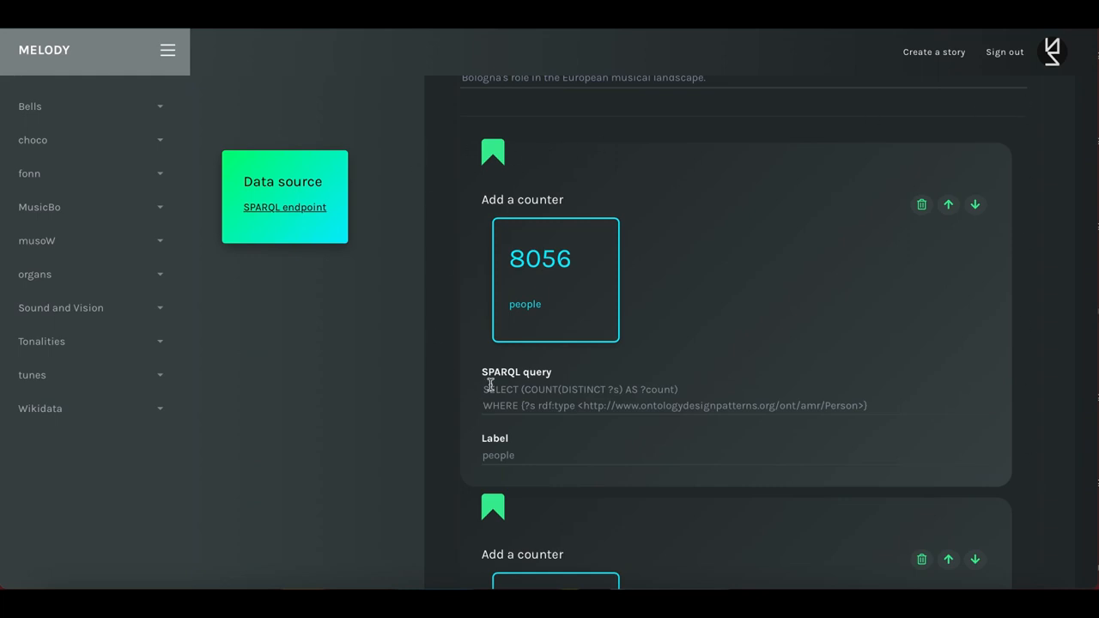
{"action": "left_click", "coordinate": [583, 397]}
{"action": "type", "text": " in"}
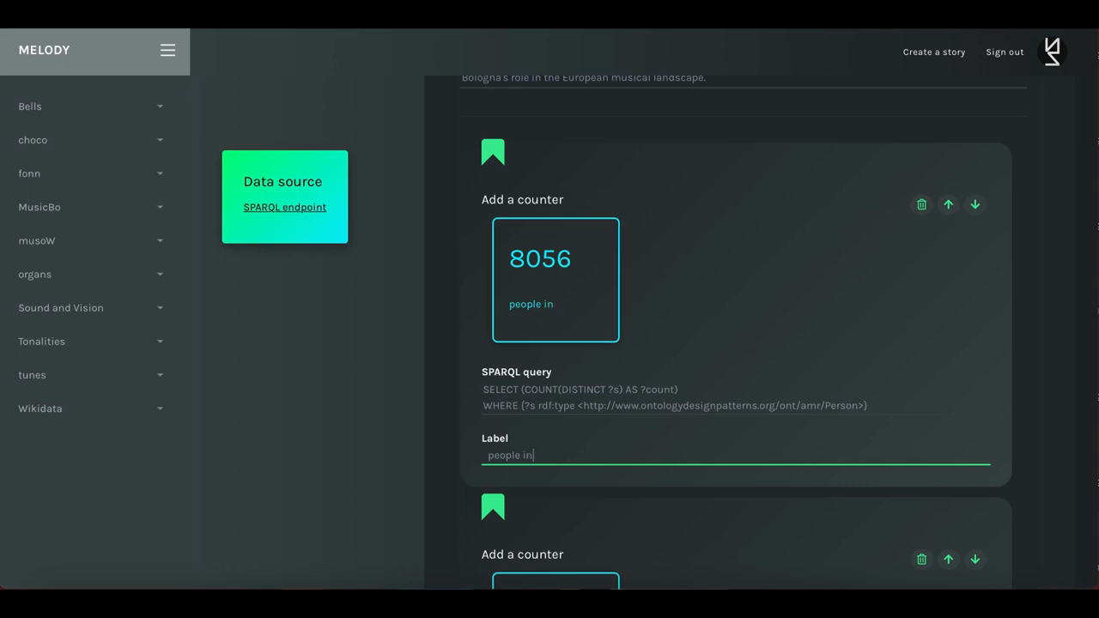
- Relabel the counter 'people in music', then review the organisations and countries counters
{"action": "type", "text": "music"}
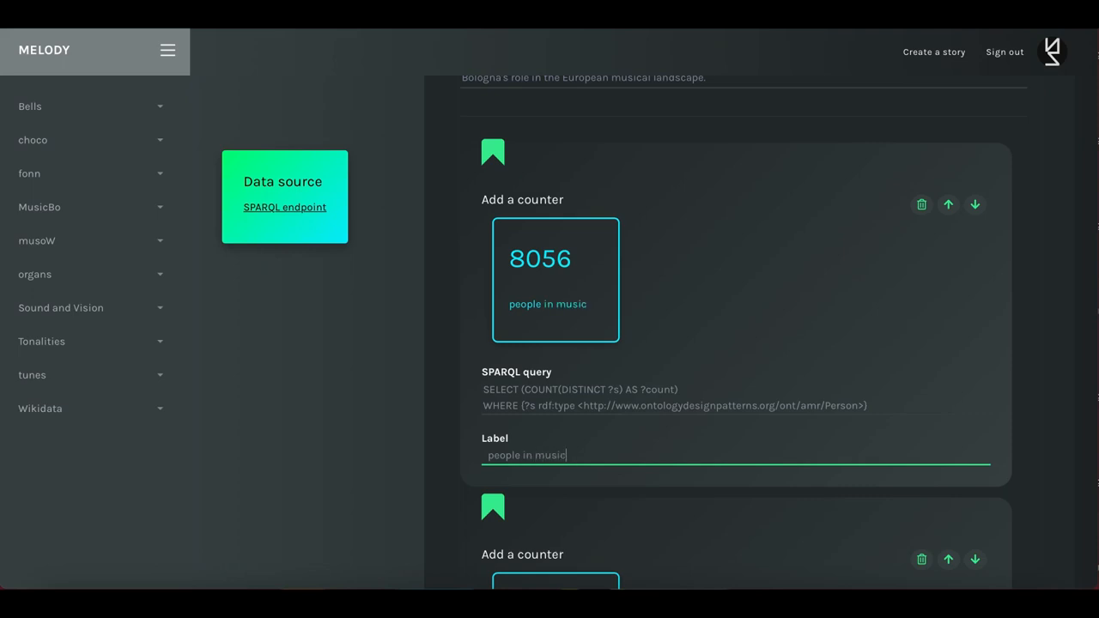
{"action": "left_click", "coordinate": [398, 351]}
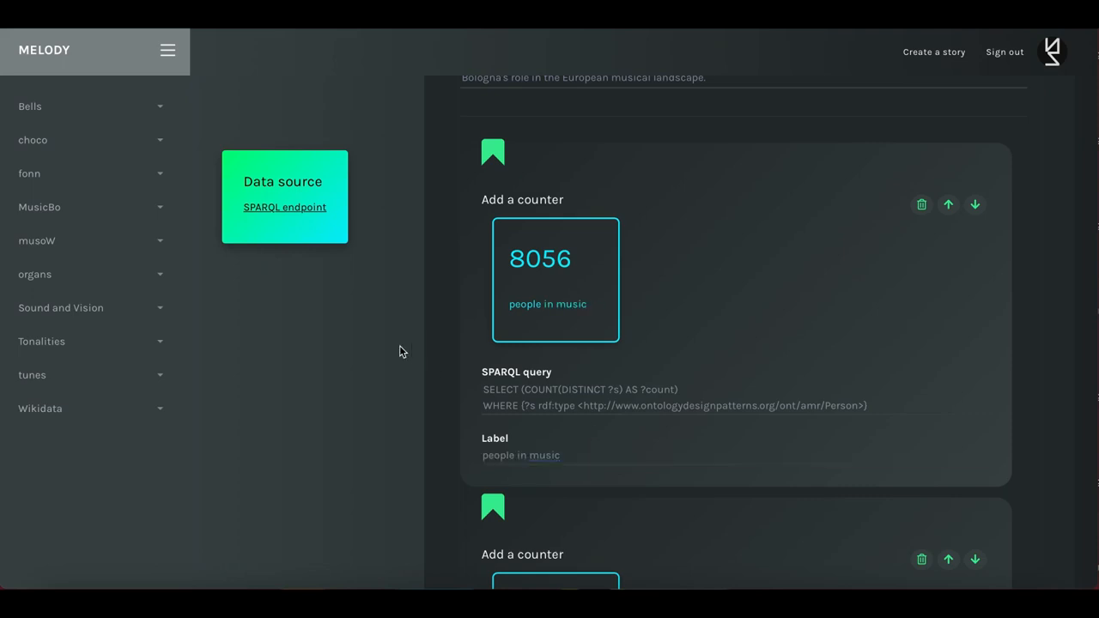
{"action": "mouse_move", "coordinate": [435, 453]}
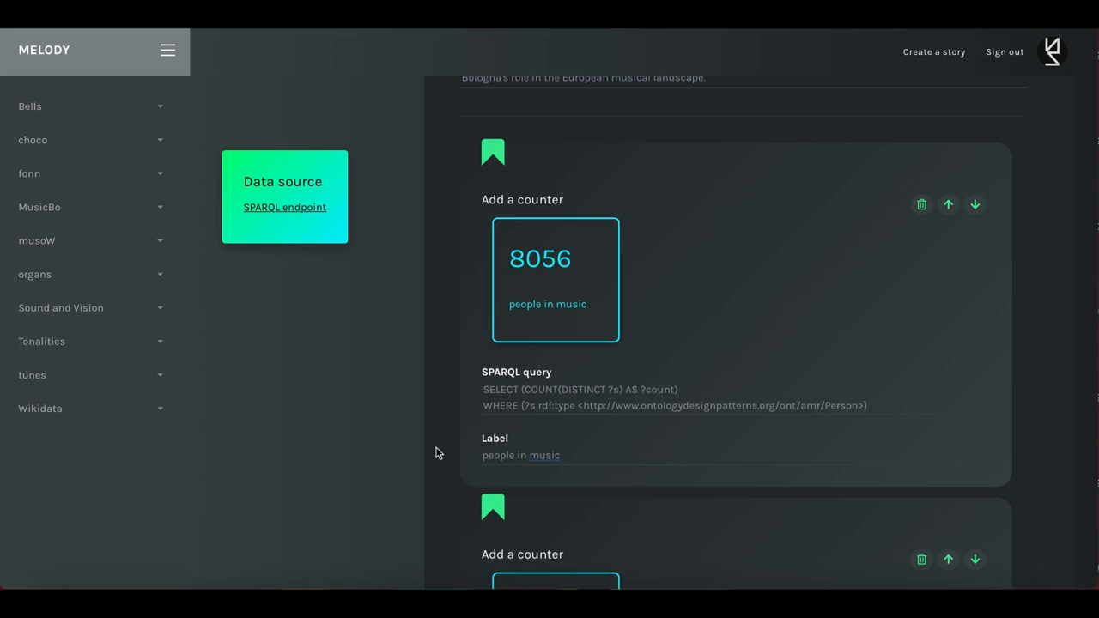
{"action": "scroll", "scroll_direction": "down", "scroll_amount": 3}
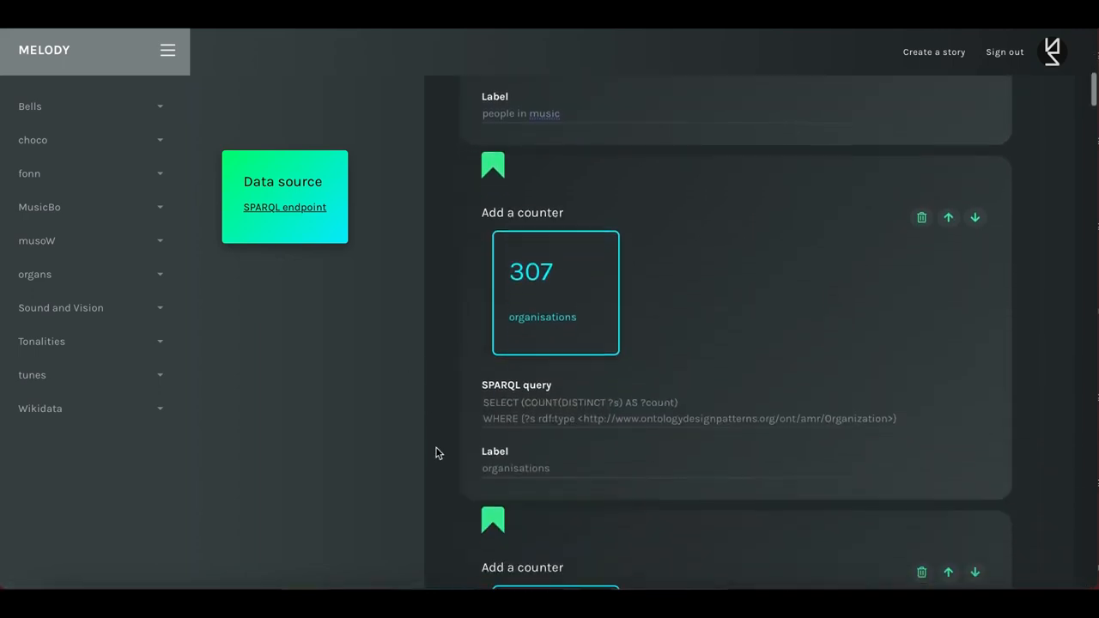
{"action": "scroll", "scroll_direction": "down", "scroll_amount": 3}
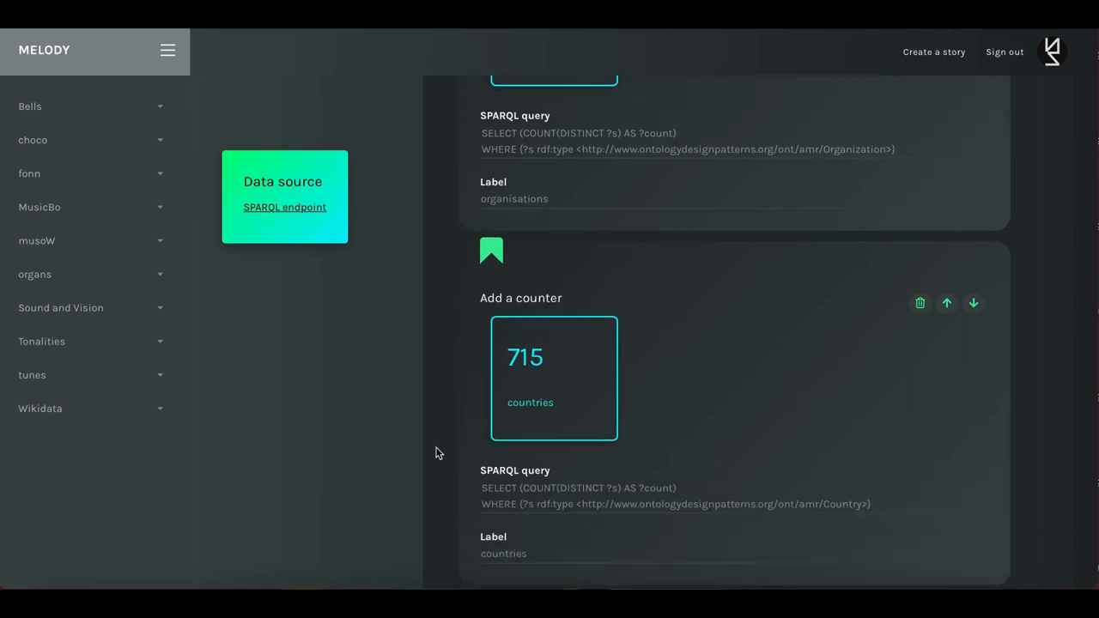
{"action": "scroll", "scroll_direction": "down", "scroll_amount": 3}
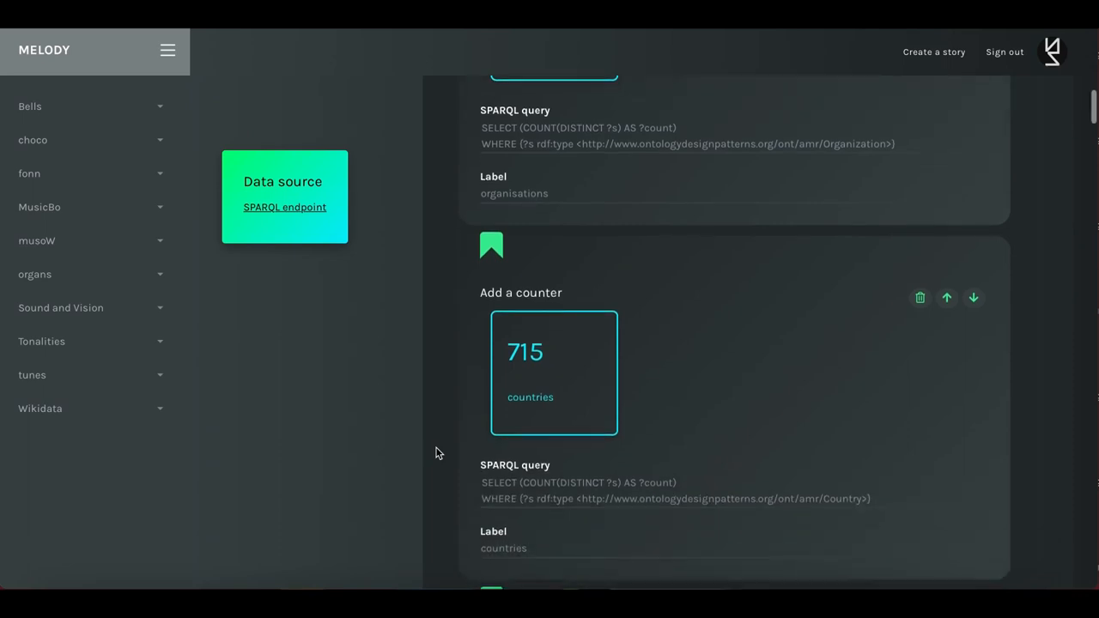
{"action": "scroll", "scroll_direction": "up", "scroll_amount": 3}
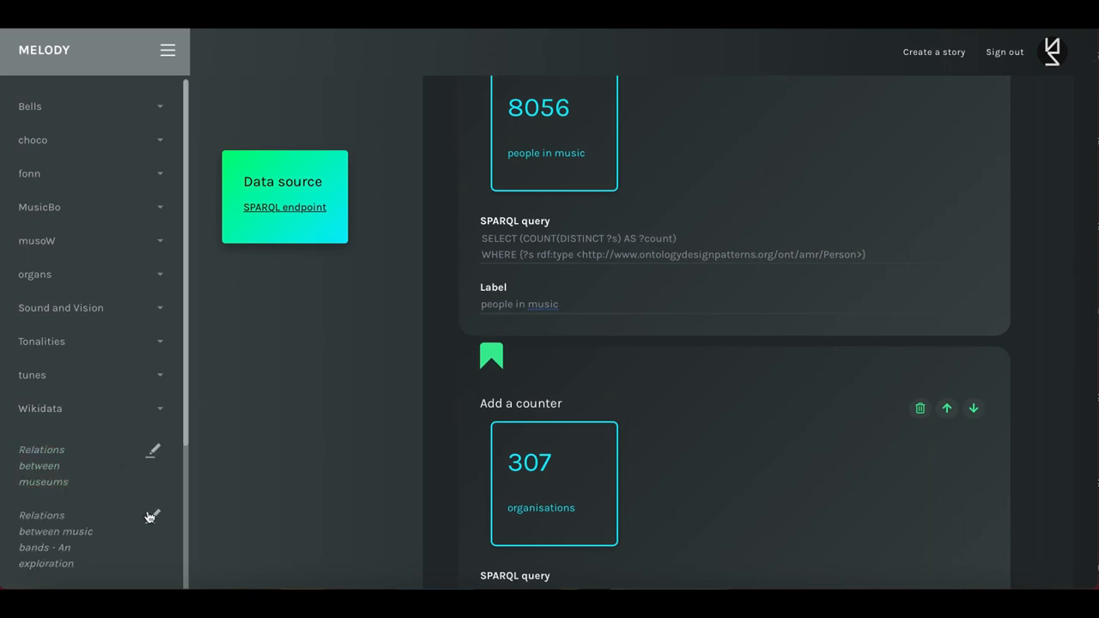
{"action": "mouse_move", "coordinate": [153, 521]}
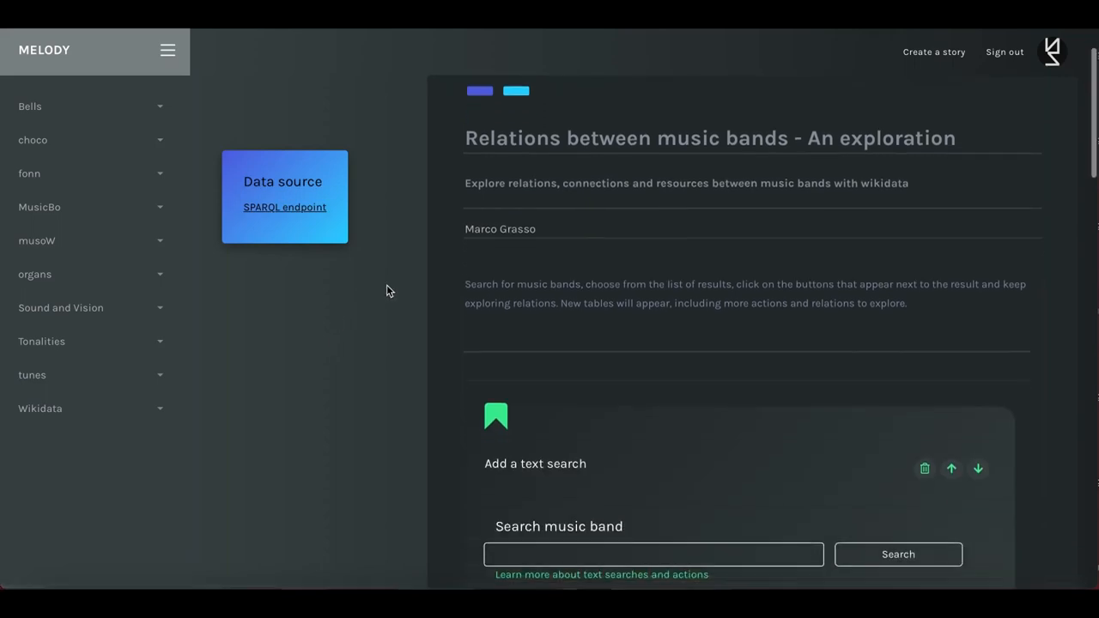
- Scroll the Relations between music bands story down to its band text search block
{"action": "scroll", "scroll_direction": "down", "scroll_amount": 3}
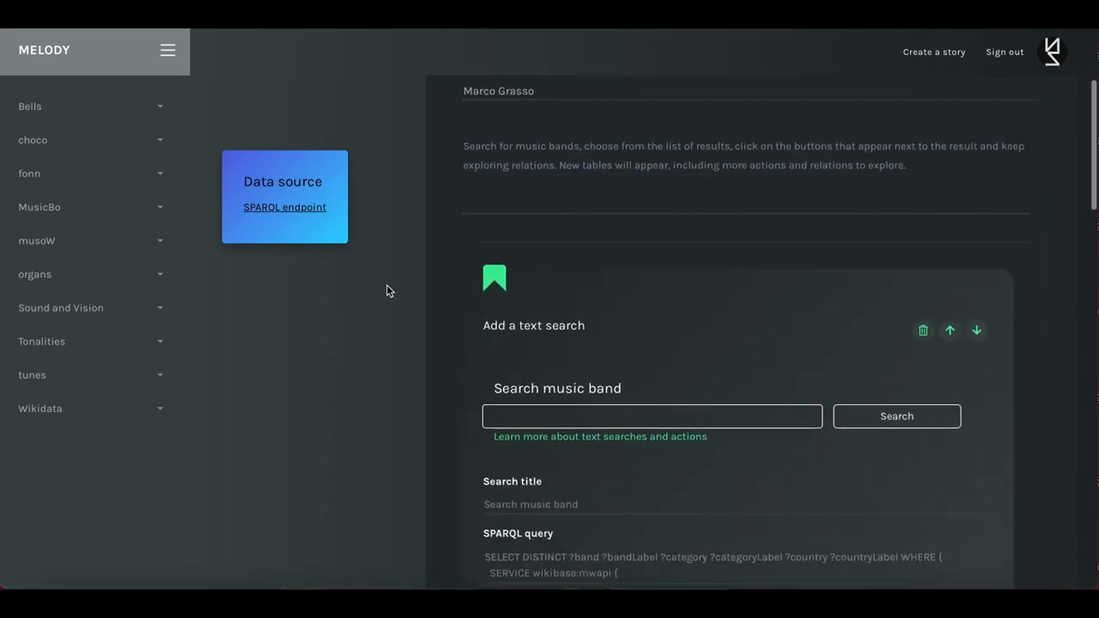
{"action": "scroll", "scroll_direction": "down", "scroll_amount": 3}
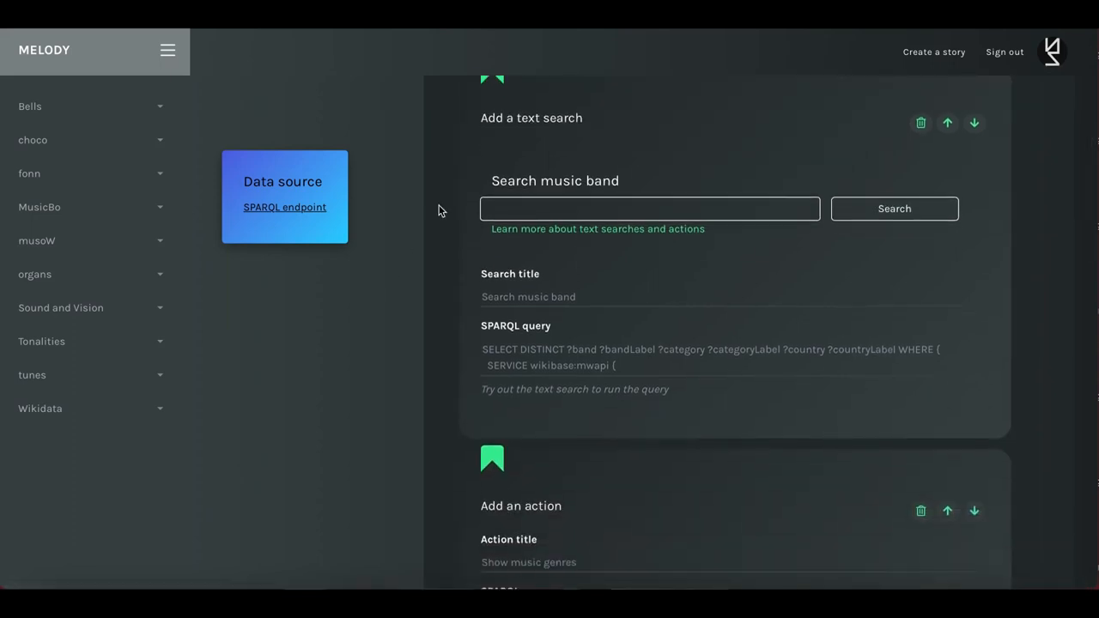
- Search music bands for 'queen', returning Queen, a UK rock group
{"action": "left_click", "coordinate": [650, 209]}
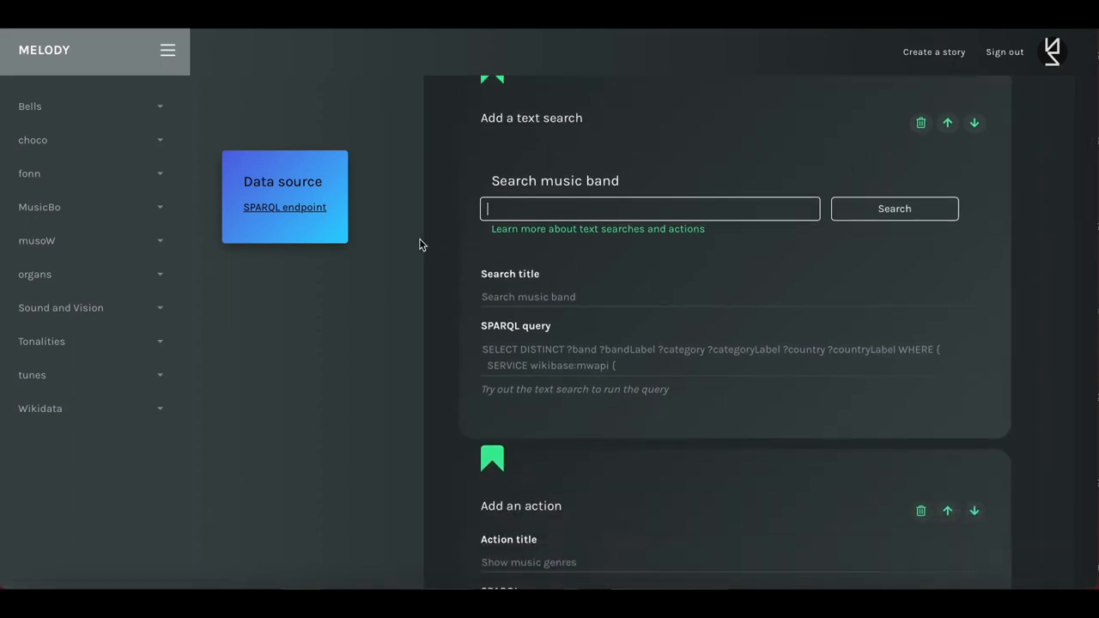
{"action": "type", "text": "que"}
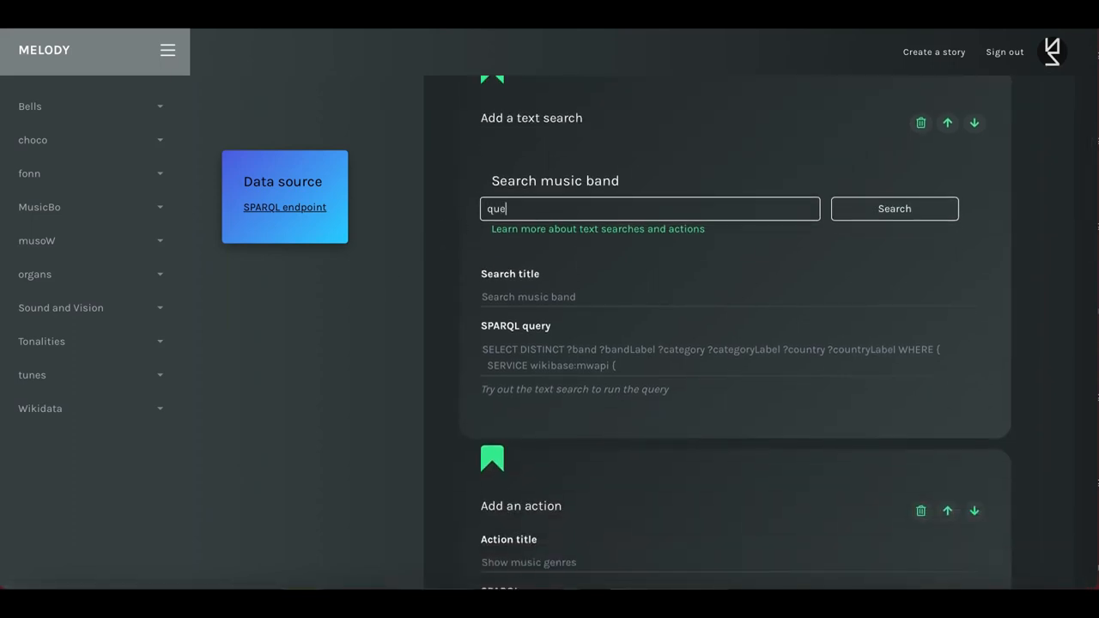
{"action": "type", "text": "en"}
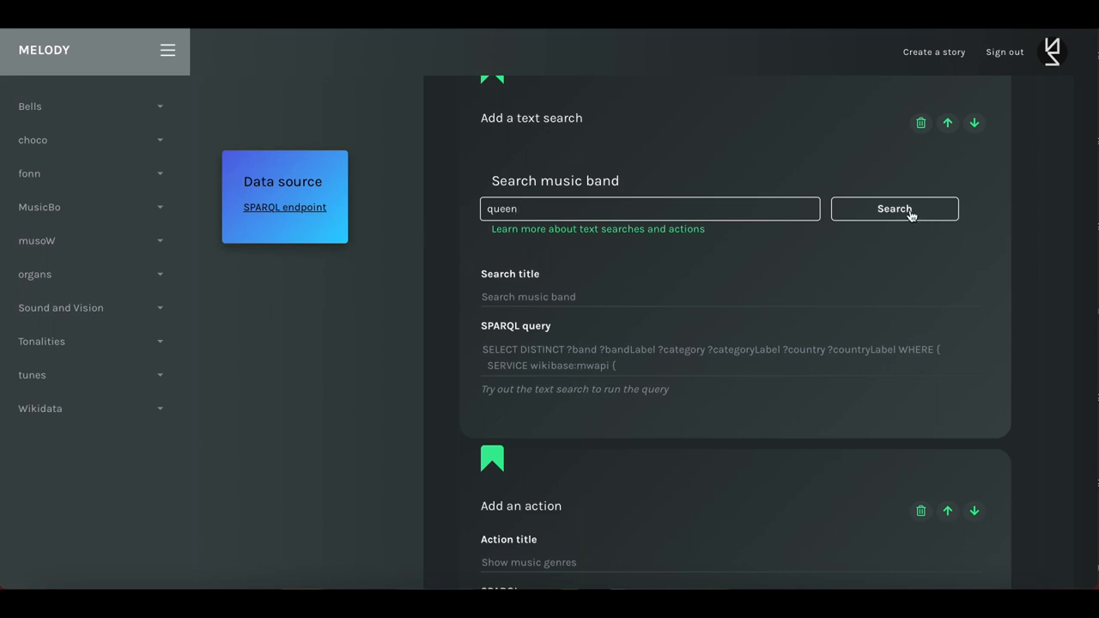
{"action": "left_click", "coordinate": [894, 209]}
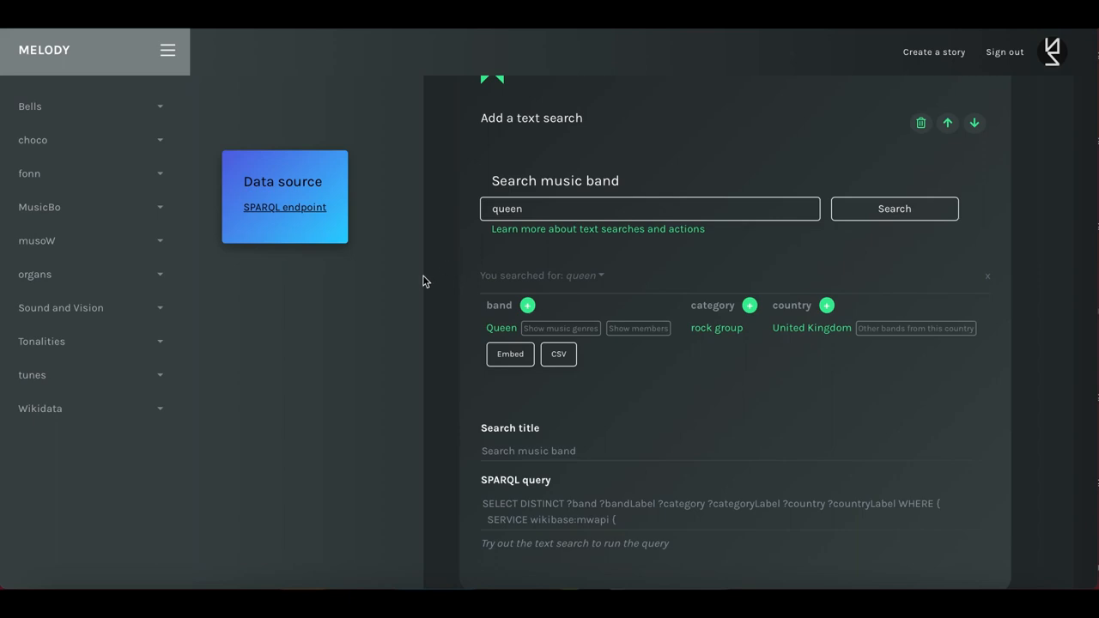
{"action": "scroll", "scroll_direction": "down", "scroll_amount": 3}
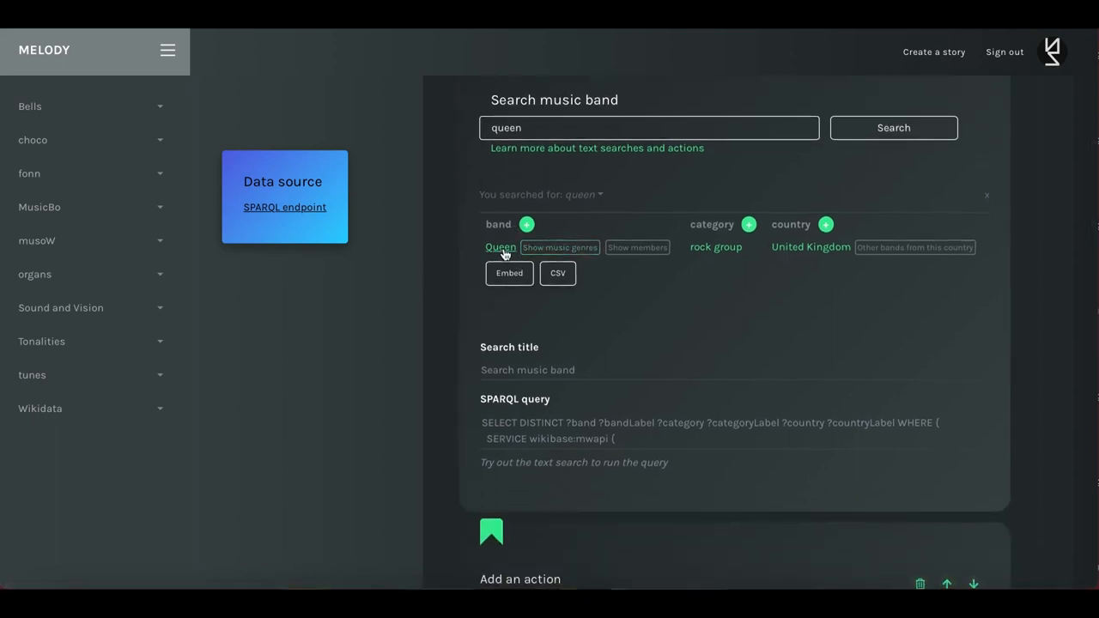
{"action": "mouse_move", "coordinate": [566, 155]}
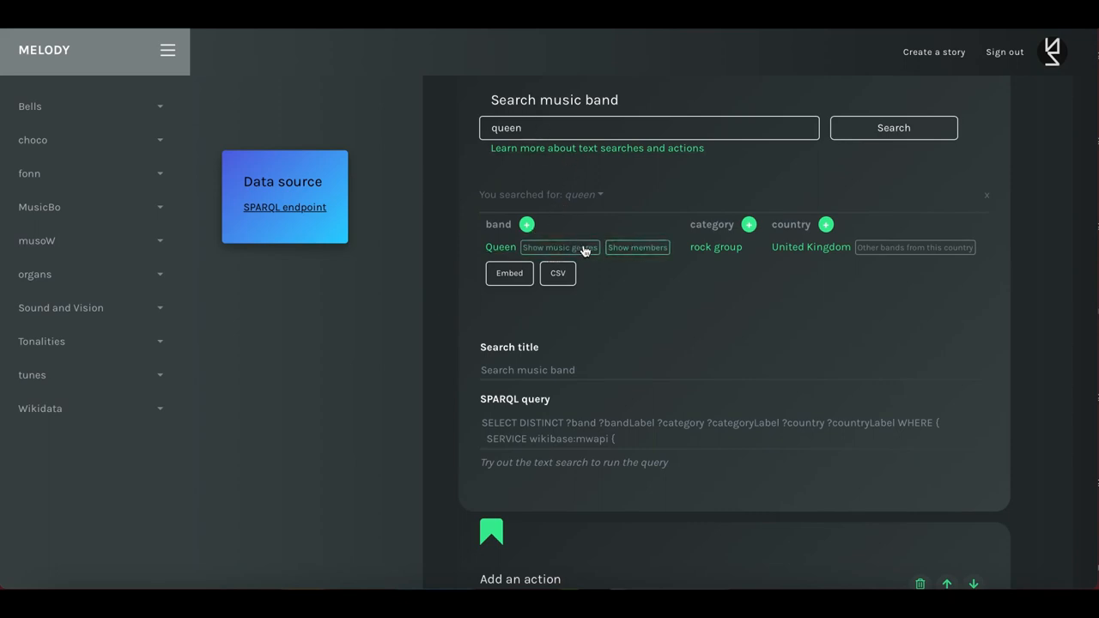
{"action": "mouse_move", "coordinate": [559, 247]}
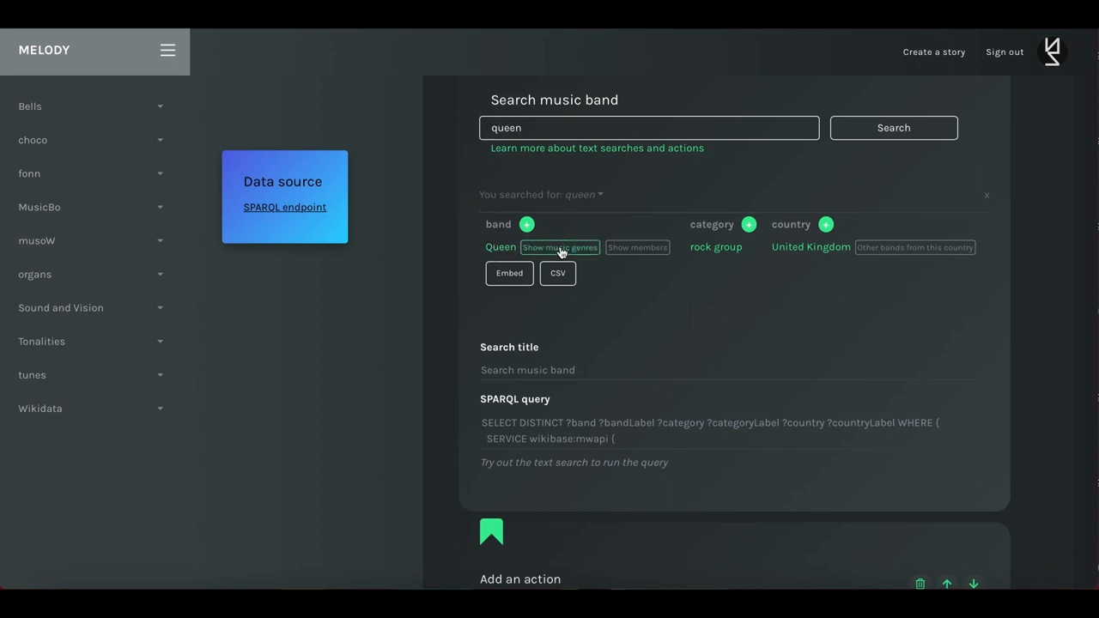
- List Queen's music genres, from rock music and pop rock to progressive rock
{"action": "left_click", "coordinate": [560, 248]}
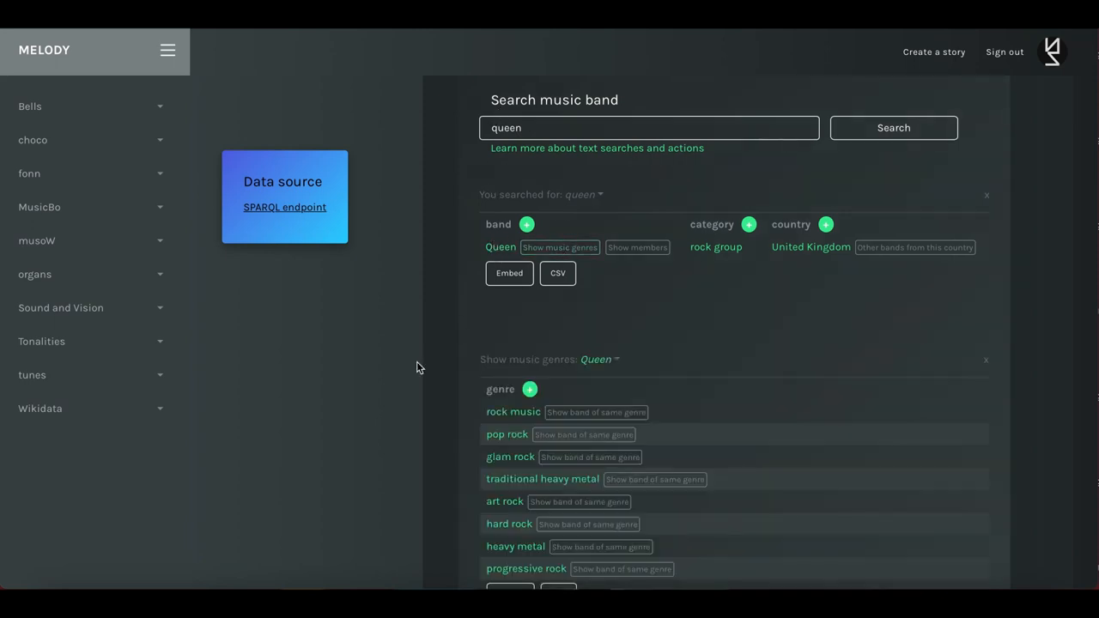
{"action": "scroll", "scroll_direction": "down", "scroll_amount": 3}
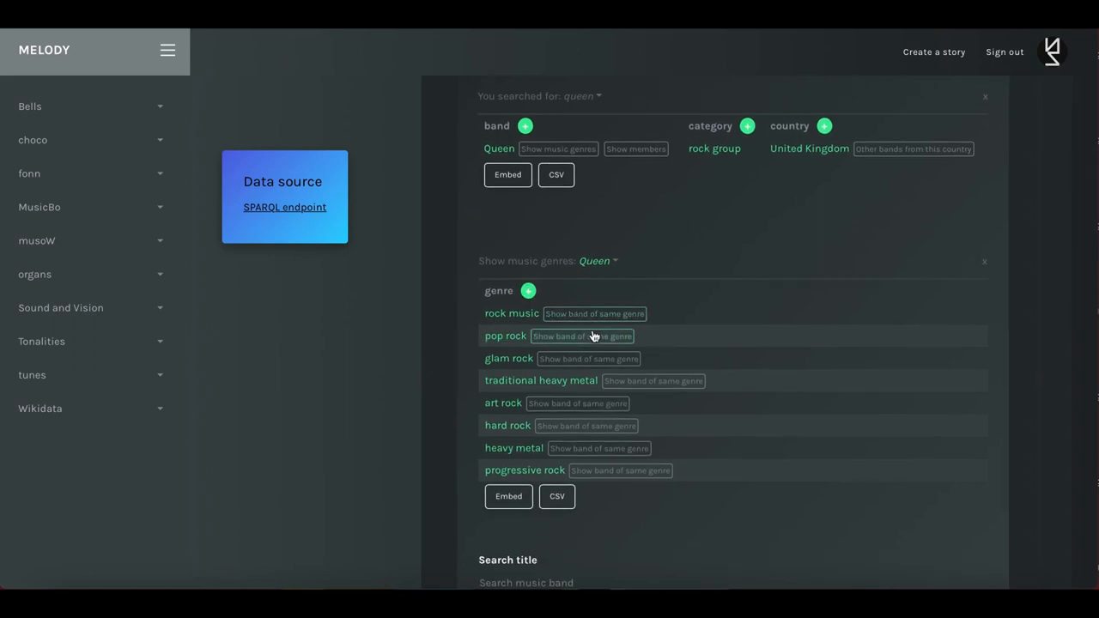
{"action": "mouse_move", "coordinate": [588, 359]}
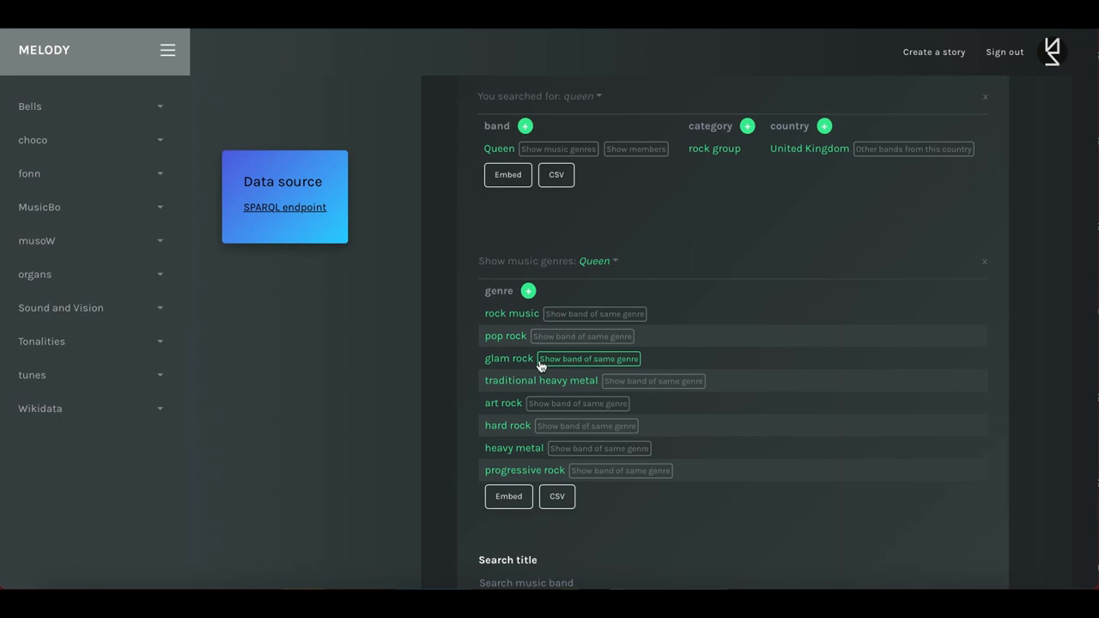
- List other glam rock bands such as Smack and Denim
{"action": "left_click", "coordinate": [588, 358]}
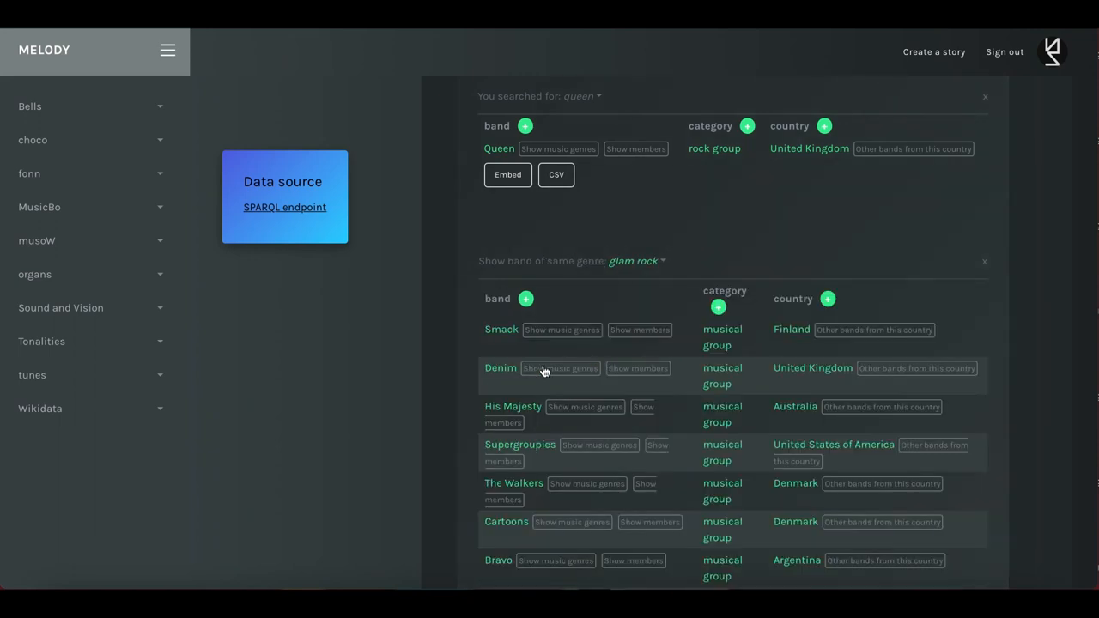
{"action": "scroll", "scroll_direction": "down", "scroll_amount": 3}
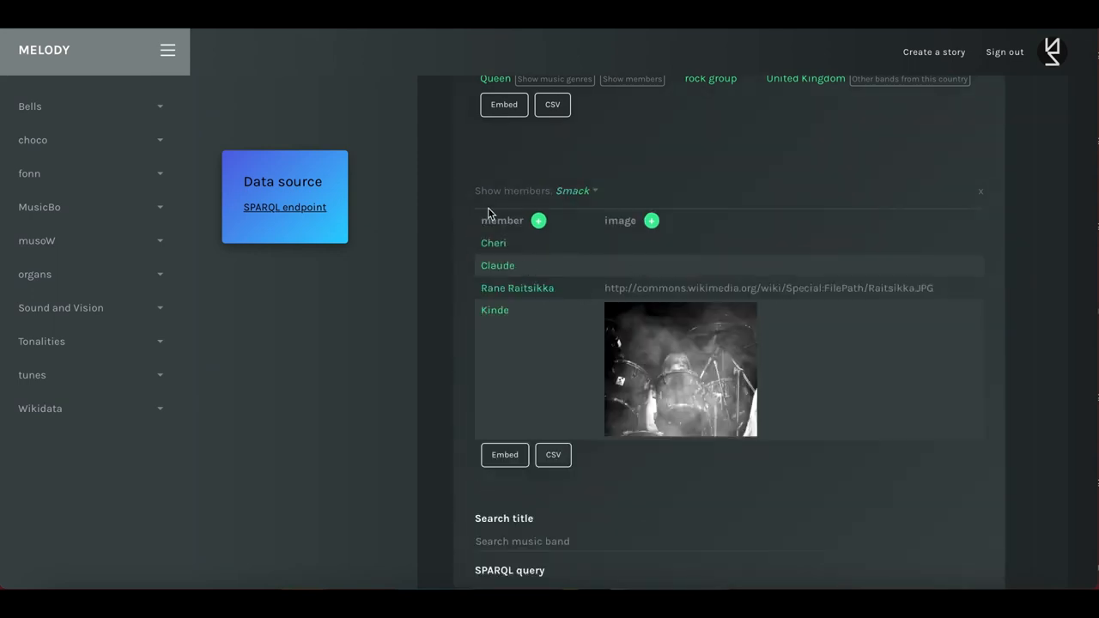
{"action": "mouse_move", "coordinate": [541, 318]}
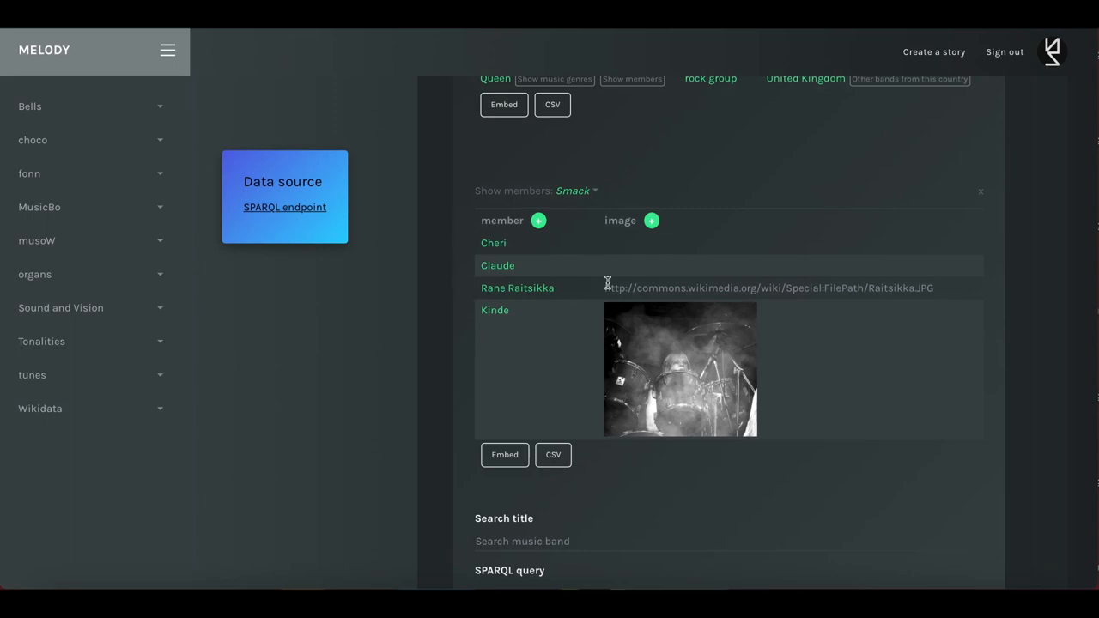
{"action": "mouse_move", "coordinate": [440, 417]}
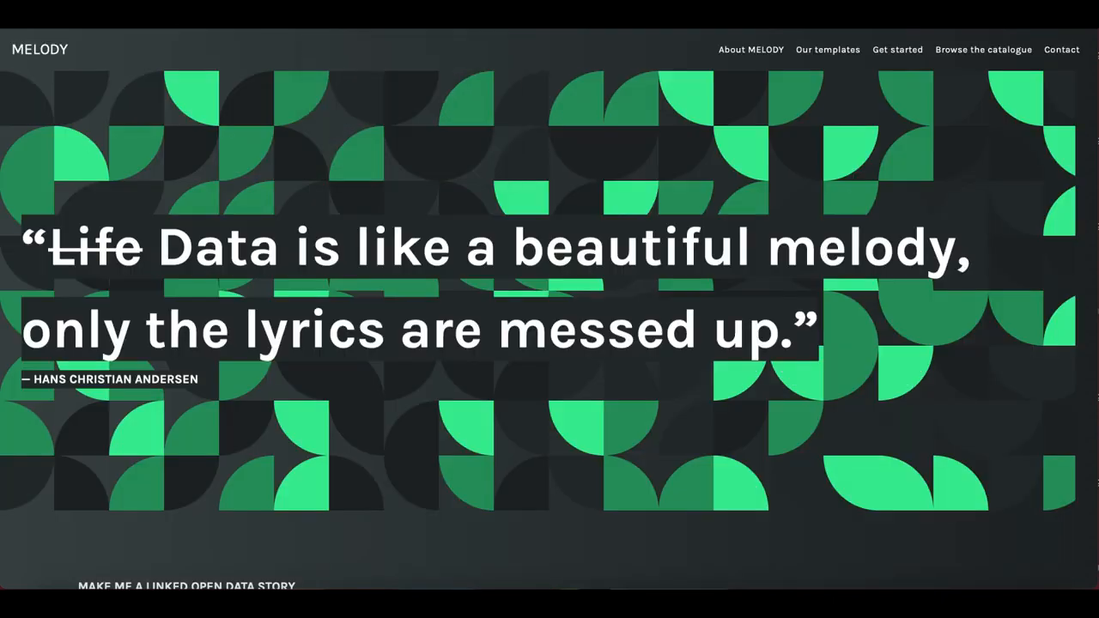
{"action": "mouse_move", "coordinate": [303, 208]}
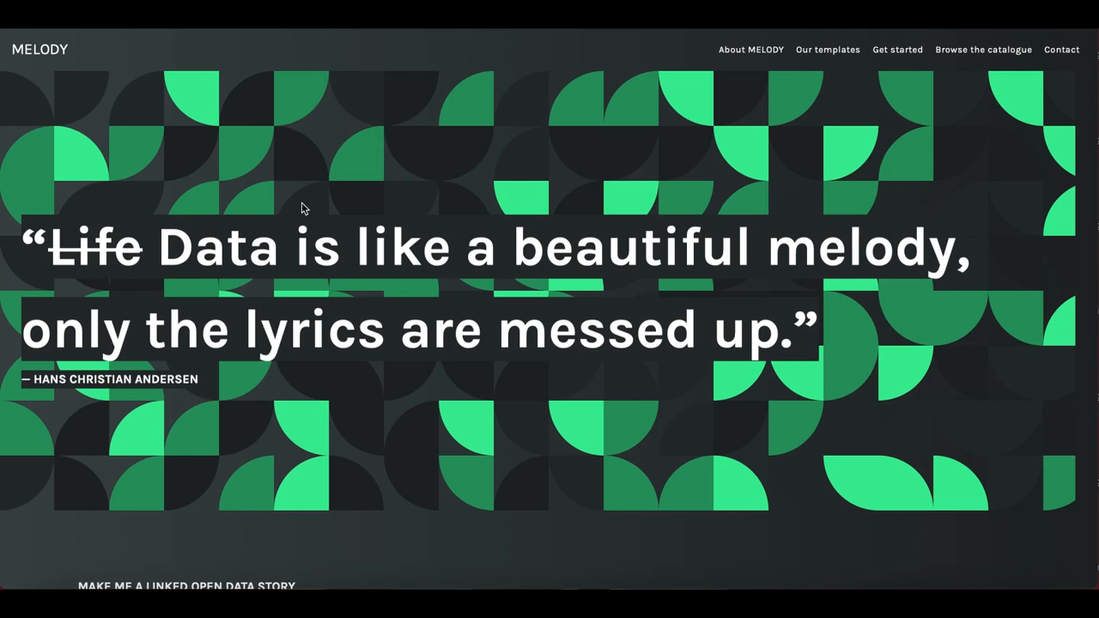
- Scroll the MELODY Stories home page through components, Get started and Browse data stories
{"action": "scroll", "scroll_direction": "down", "scroll_amount": 3}
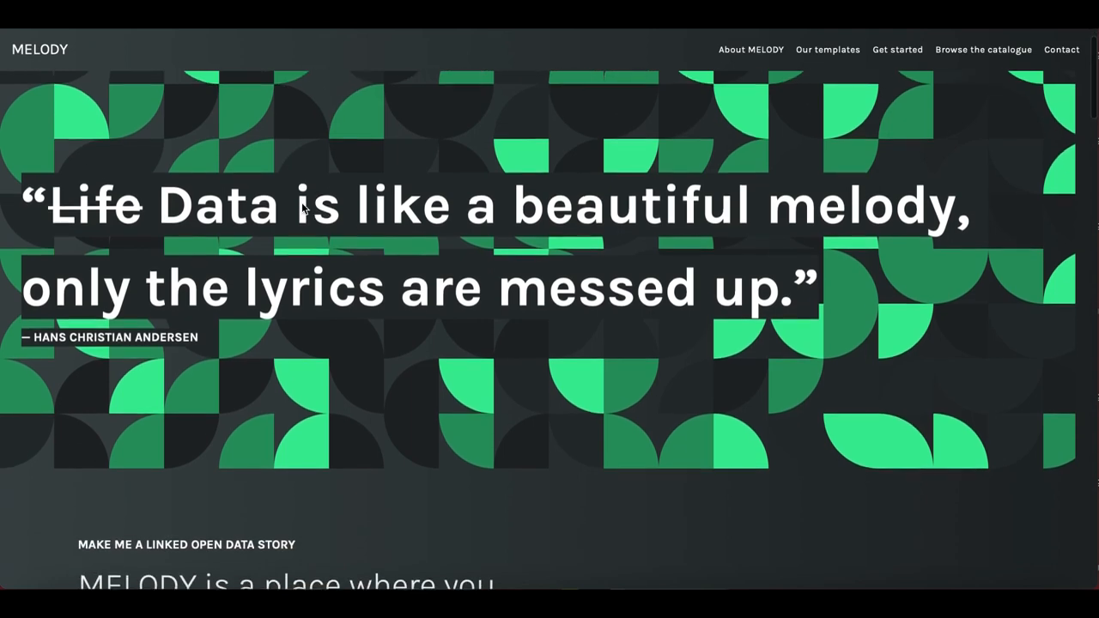
{"action": "scroll", "scroll_direction": "down", "scroll_amount": 3}
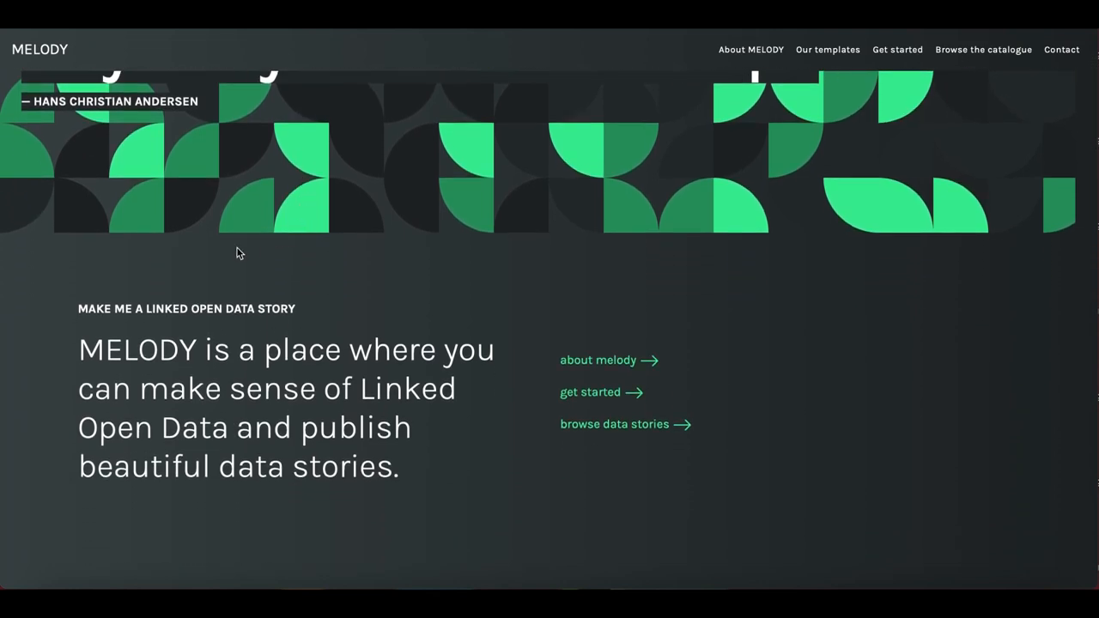
{"action": "scroll", "scroll_direction": "down", "scroll_amount": 3}
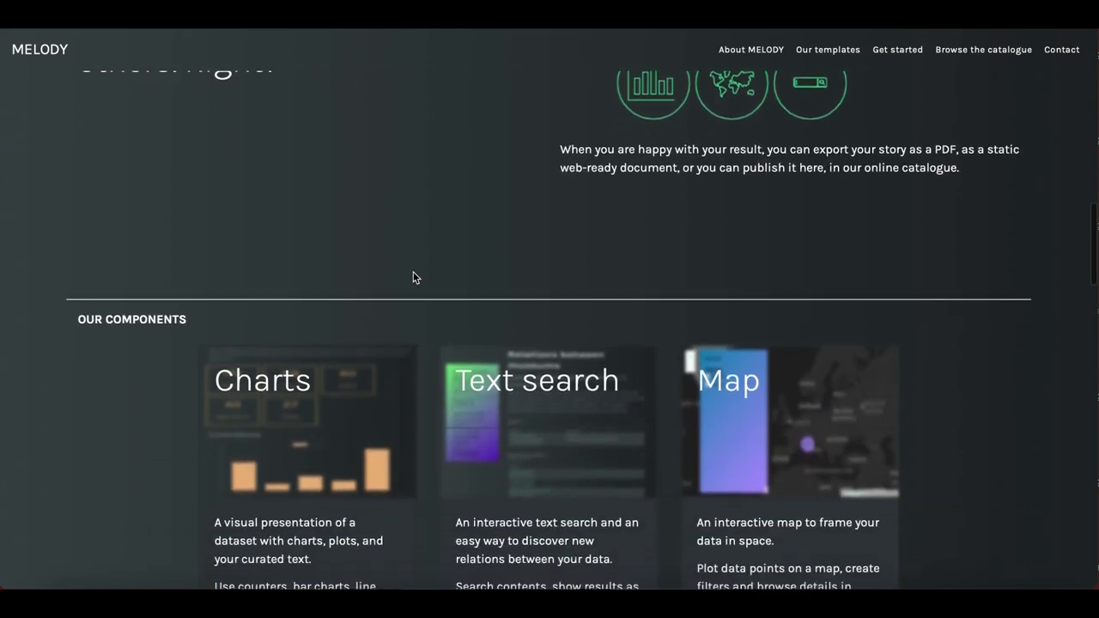
{"action": "scroll", "scroll_direction": "down", "scroll_amount": 3}
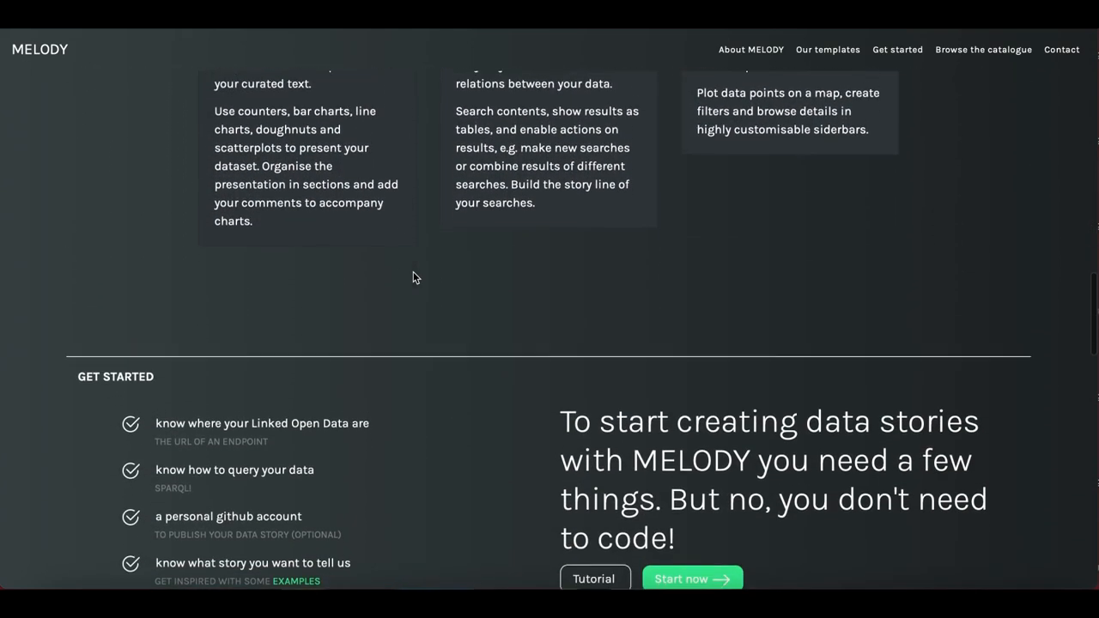
{"action": "scroll", "scroll_direction": "down", "scroll_amount": 3}
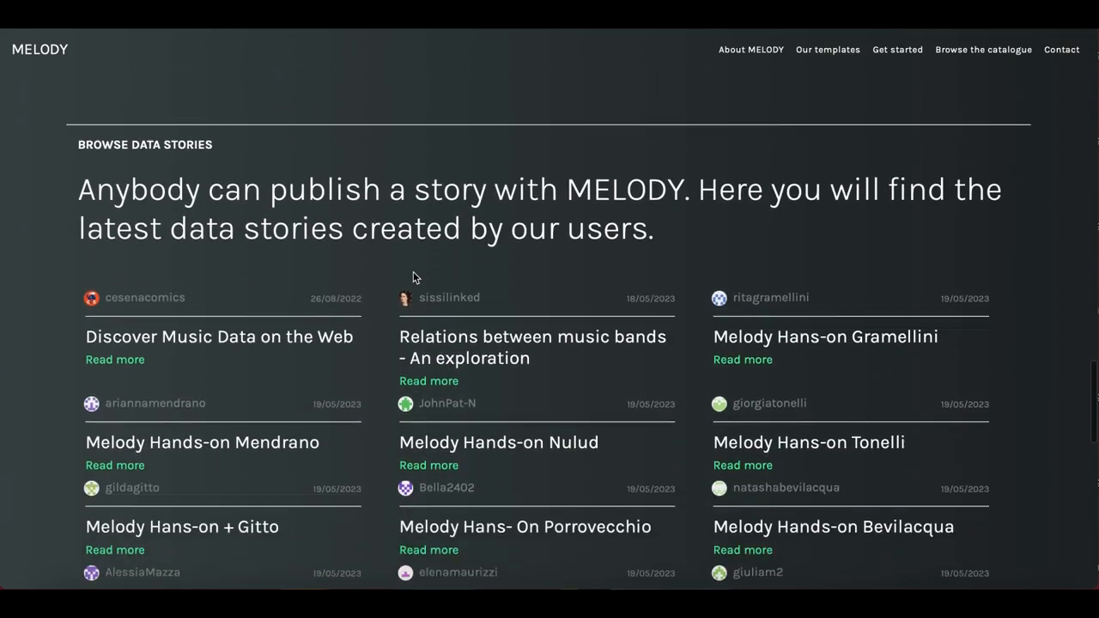
{"action": "scroll", "scroll_direction": "down", "scroll_amount": 3}
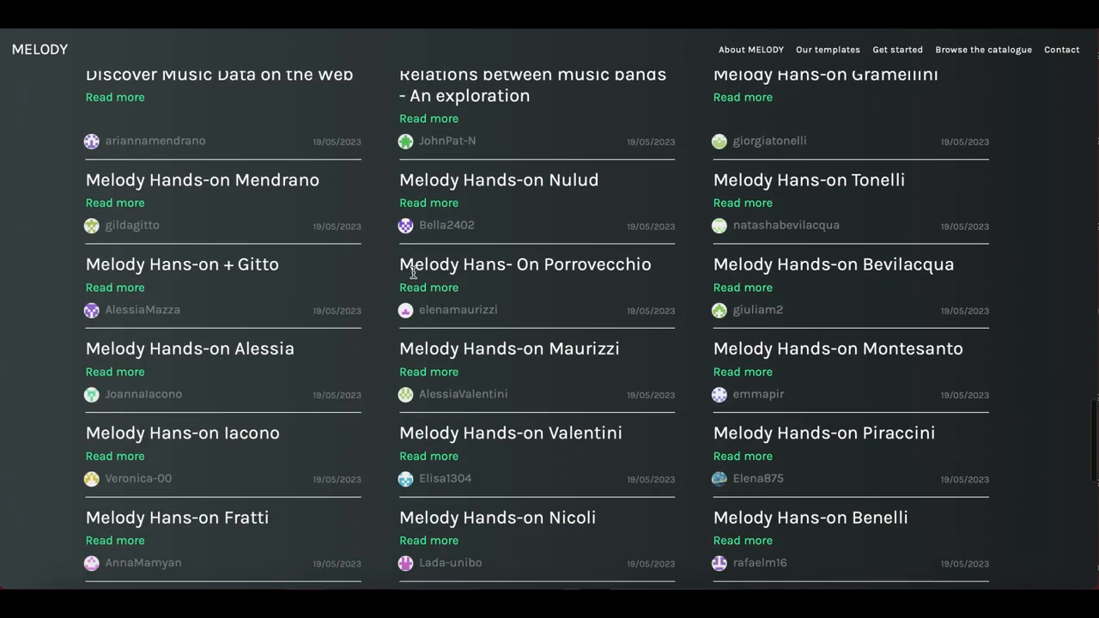
{"action": "scroll", "scroll_direction": "down", "scroll_amount": 3}
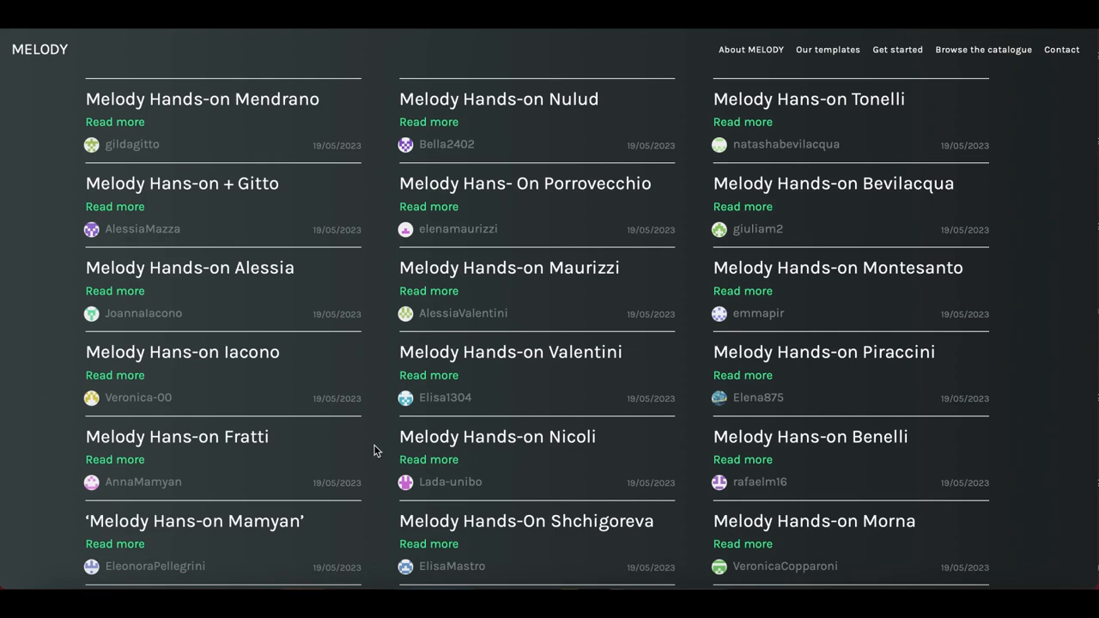
{"action": "scroll", "scroll_direction": "down", "scroll_amount": 3}
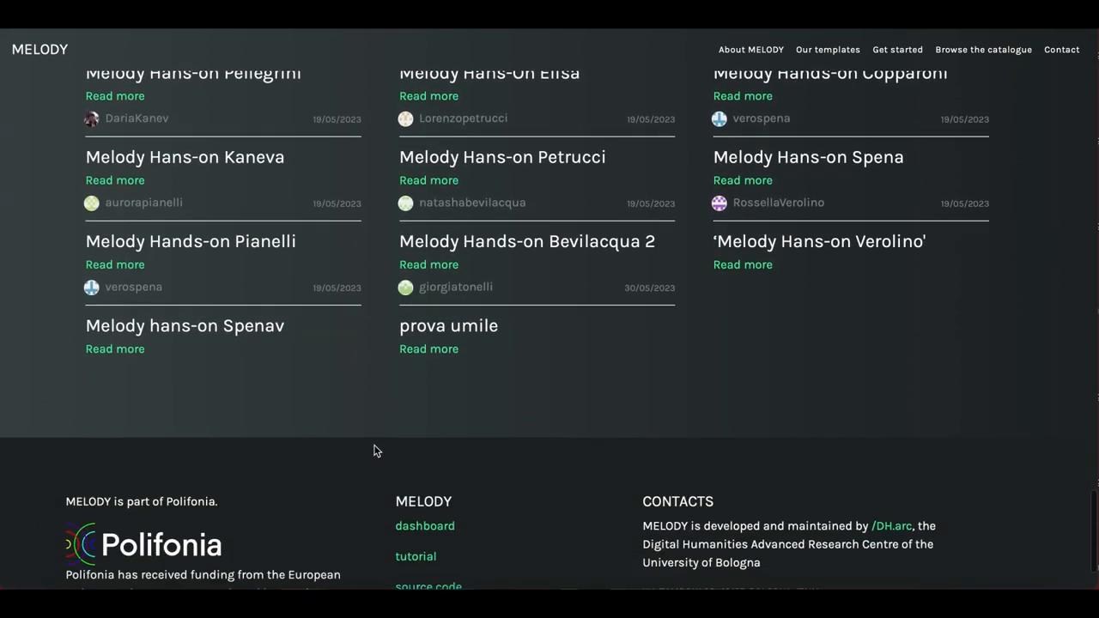
{"action": "scroll", "scroll_direction": "down", "scroll_amount": 3}
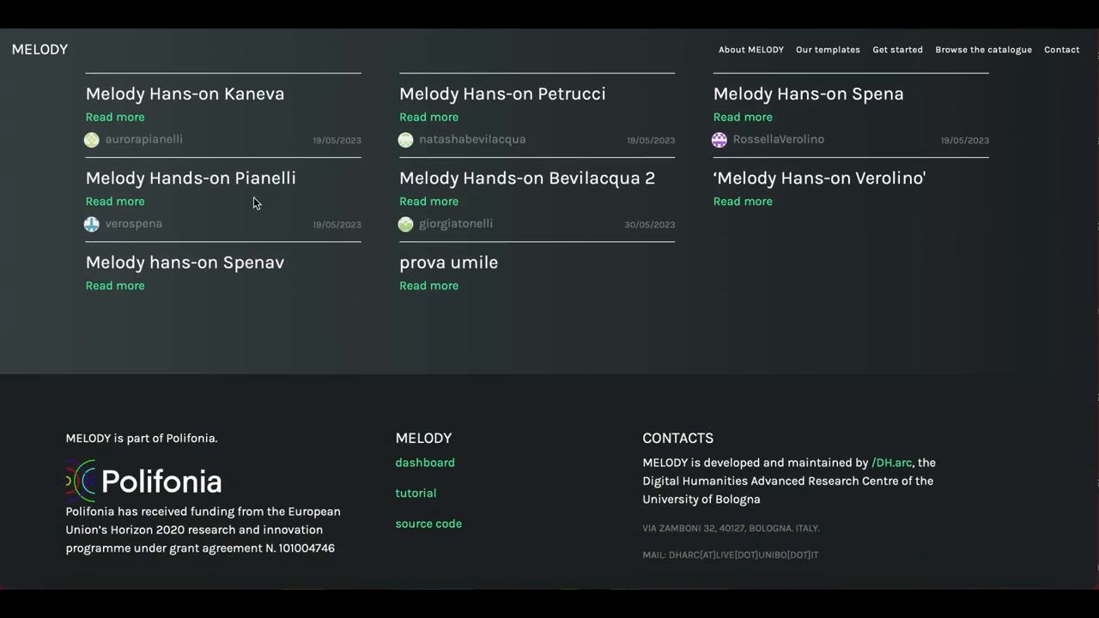
{"action": "scroll", "scroll_direction": "up", "scroll_amount": 3}
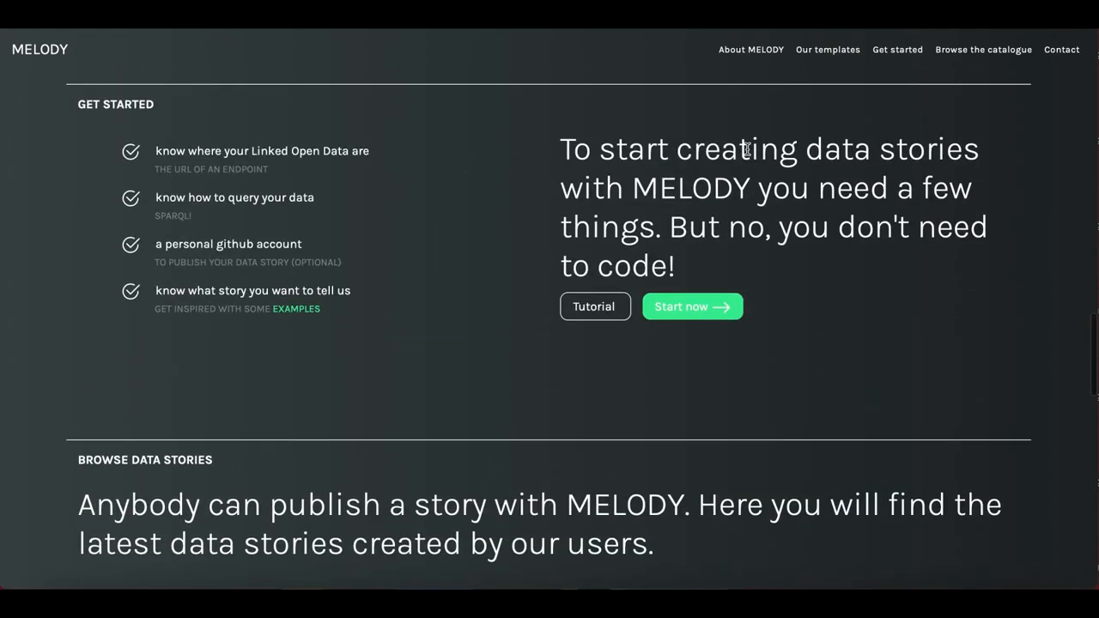
{"action": "scroll", "scroll_direction": "down", "scroll_amount": 3}
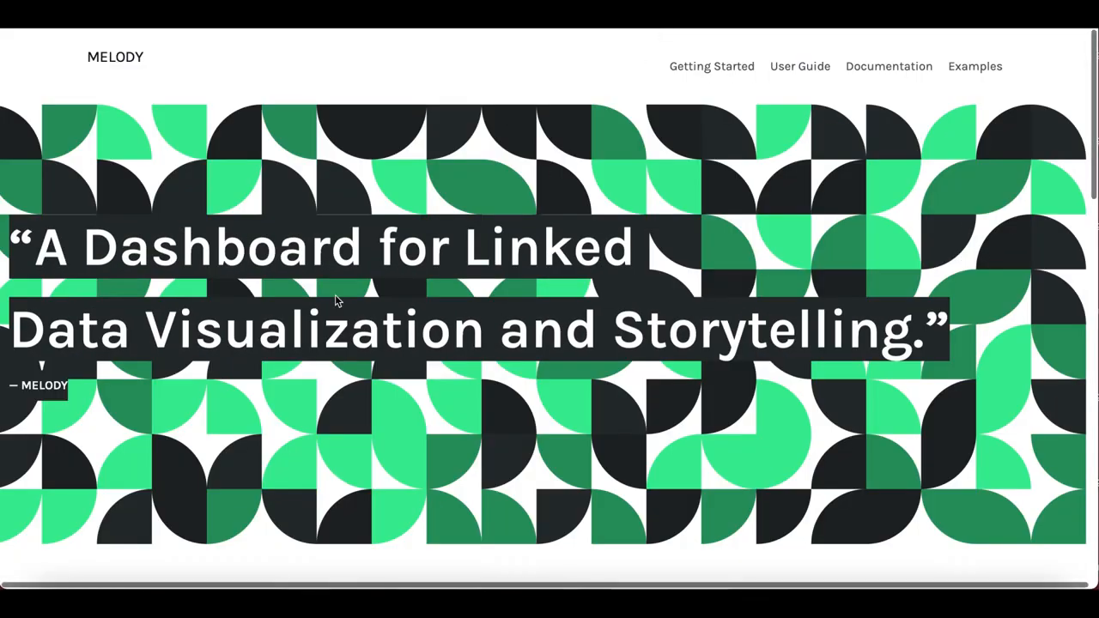
- Scroll the documentation home page down to the Getting Started, User Guide, Documentation and Examples cards
{"action": "scroll", "scroll_direction": "down", "scroll_amount": 3}
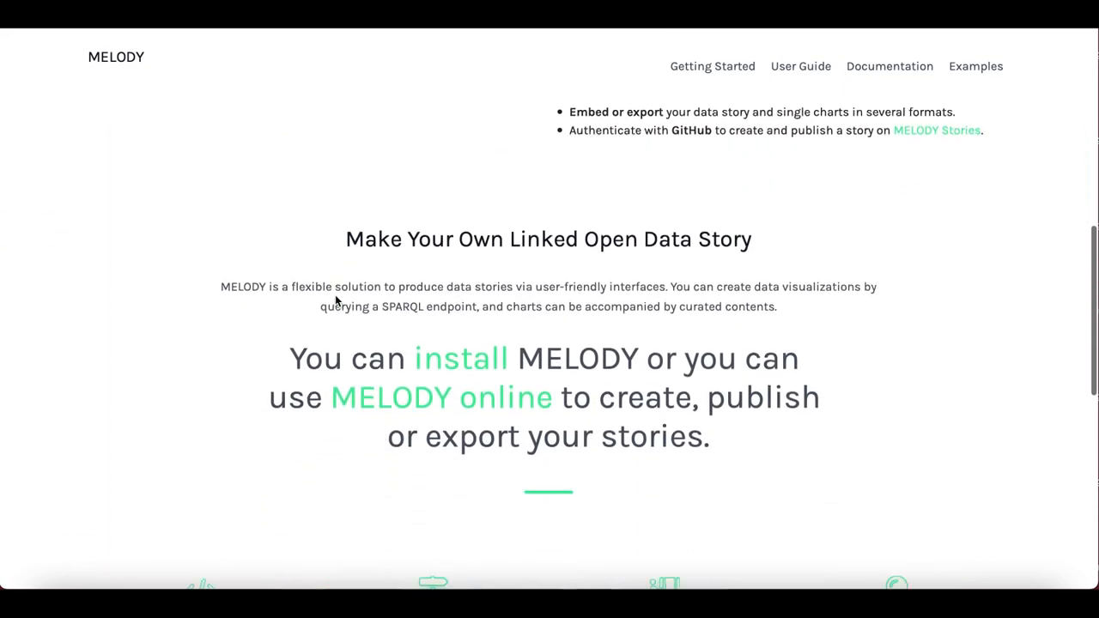
{"action": "scroll", "scroll_direction": "down", "scroll_amount": 3}
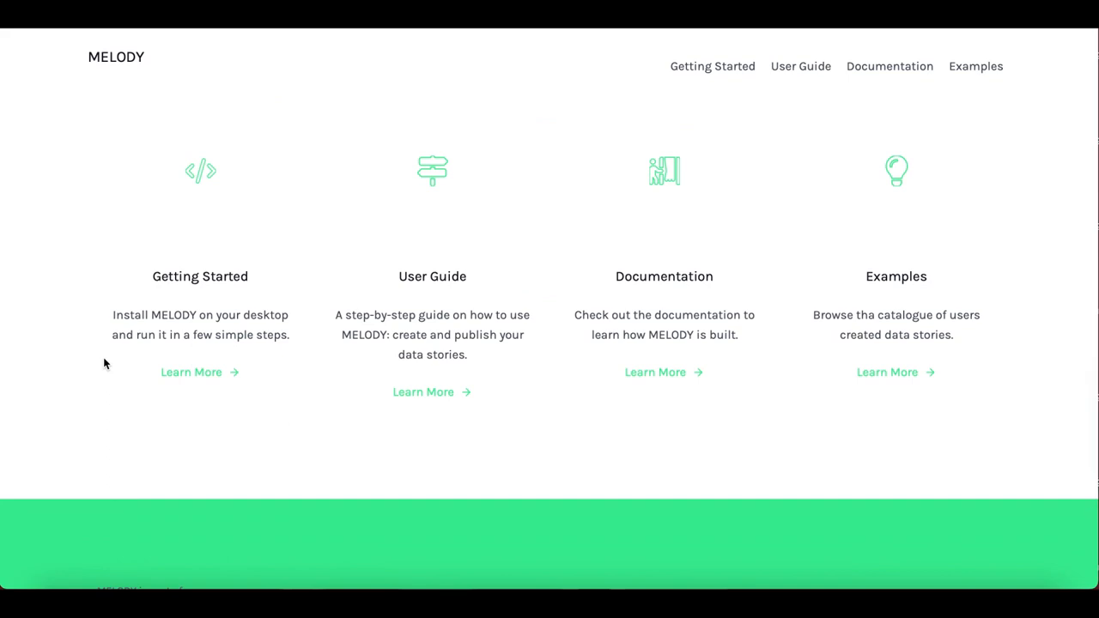
{"action": "mouse_move", "coordinate": [336, 263]}
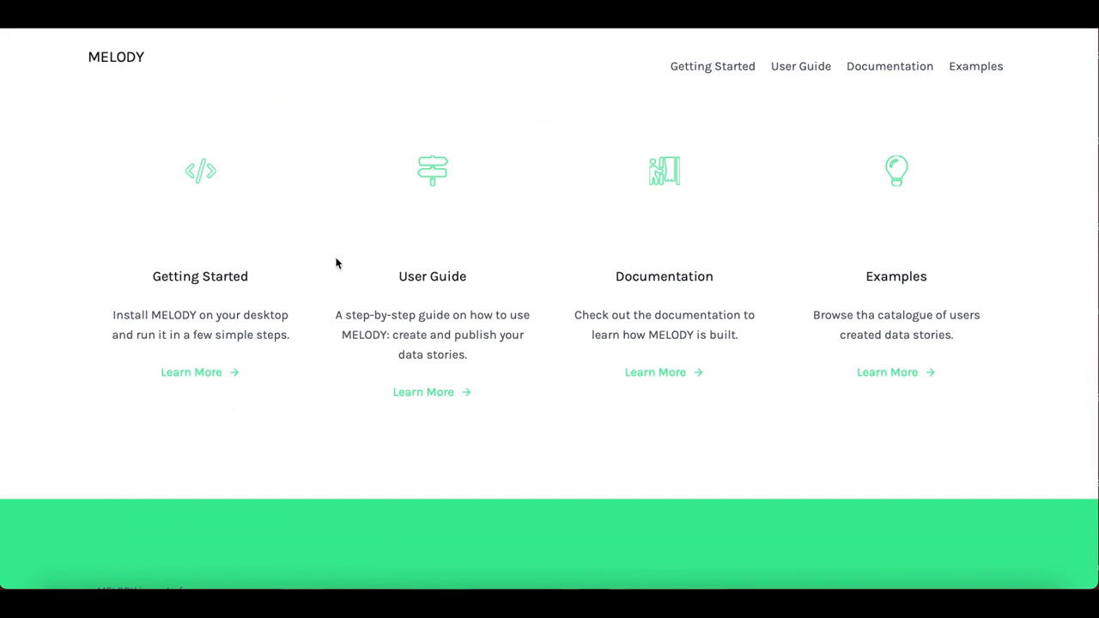
- Open the User Guide and read about user types, the Welcome Page and story setup
{"action": "left_click", "coordinate": [800, 66]}
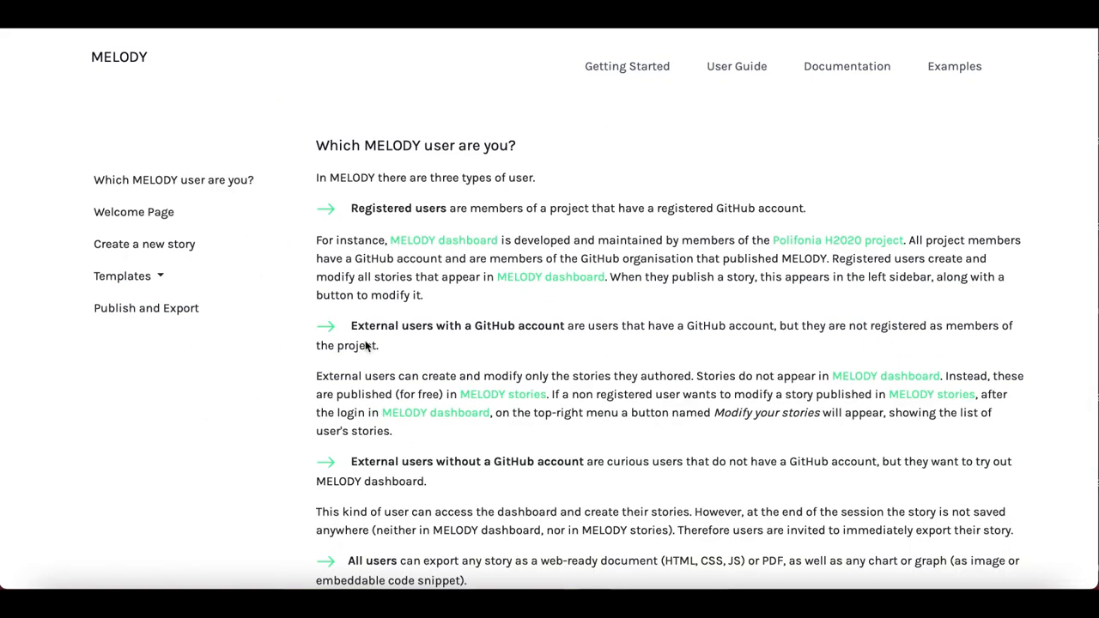
{"action": "scroll", "scroll_direction": "down", "scroll_amount": 3}
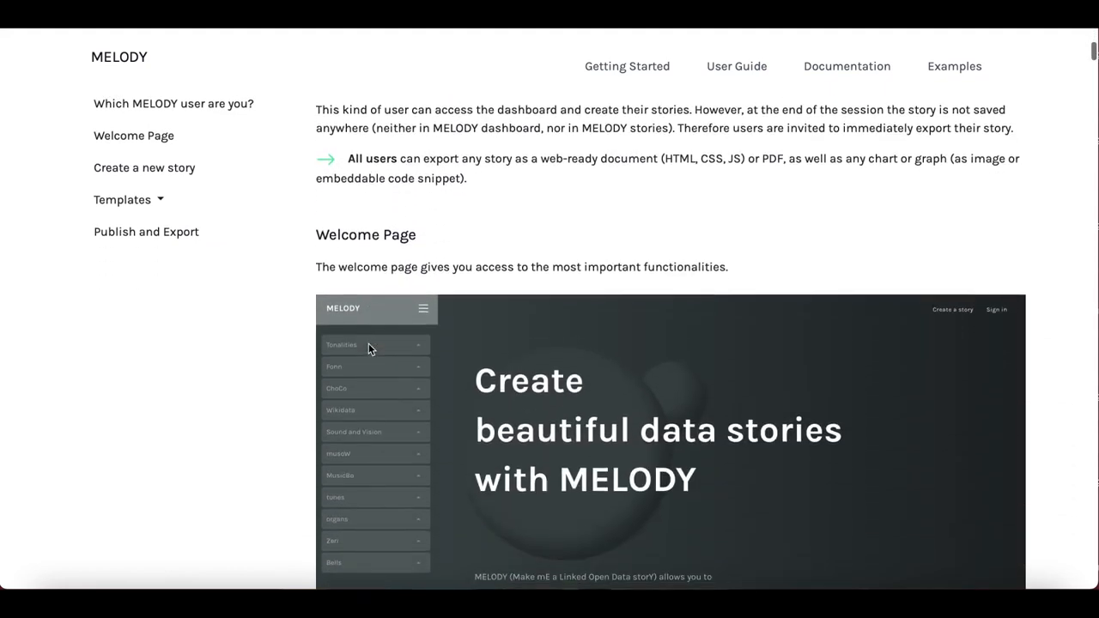
{"action": "scroll", "scroll_direction": "down", "scroll_amount": 3}
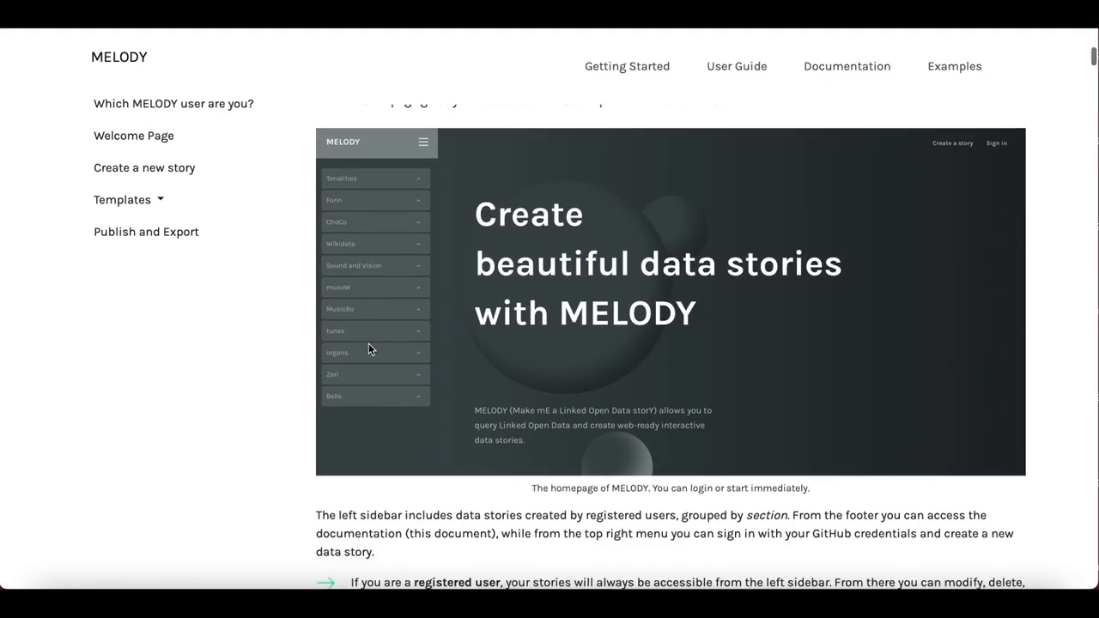
{"action": "scroll", "scroll_direction": "down", "scroll_amount": 3}
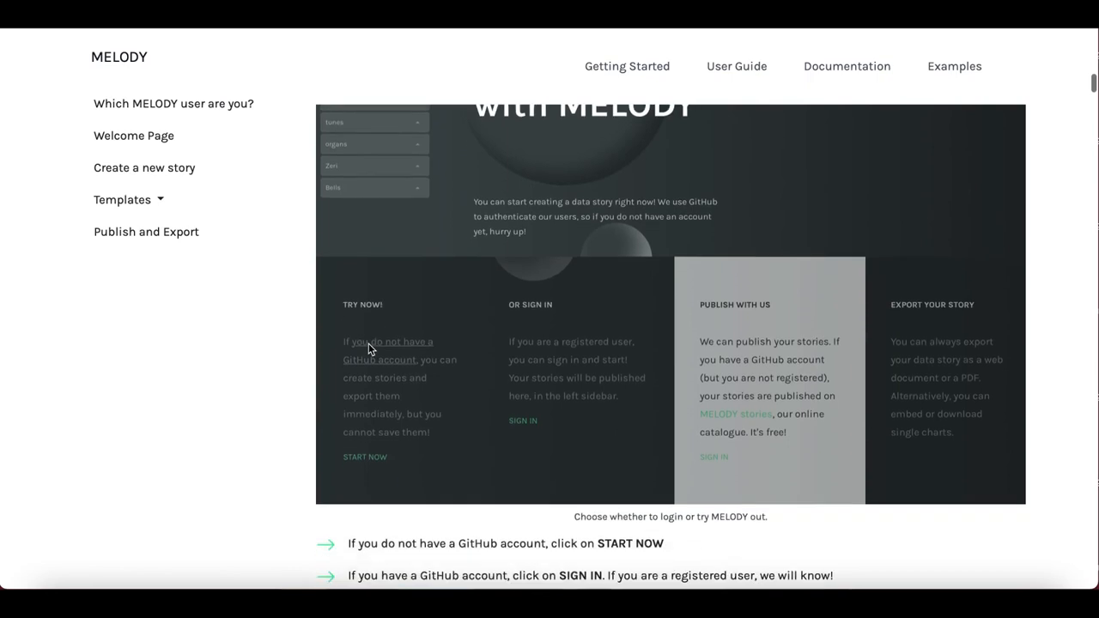
{"action": "scroll", "scroll_direction": "down", "scroll_amount": 3}
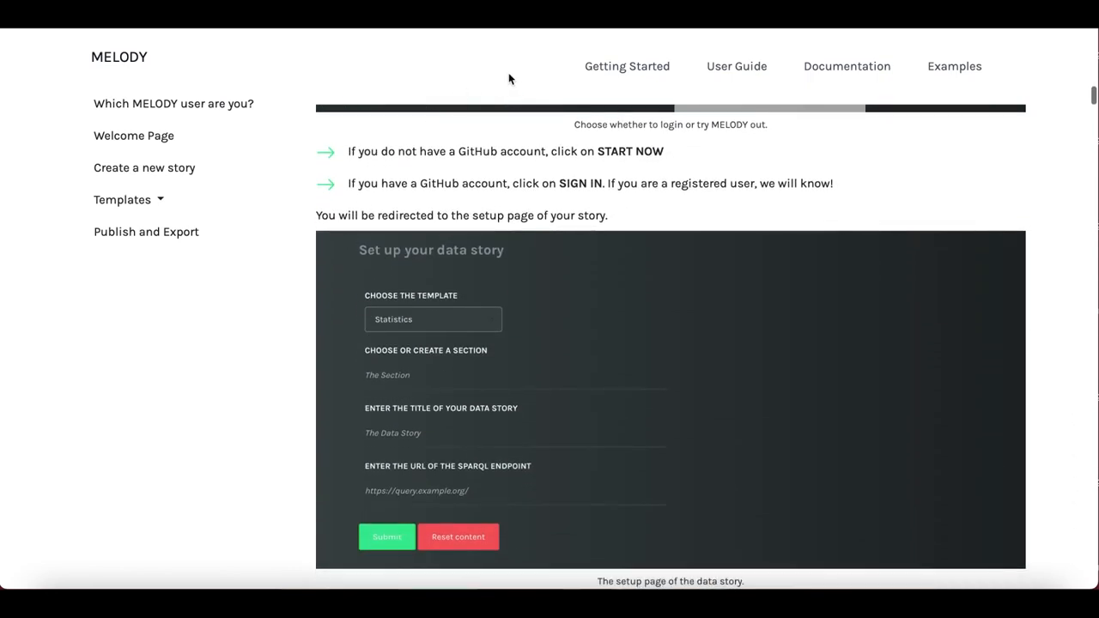